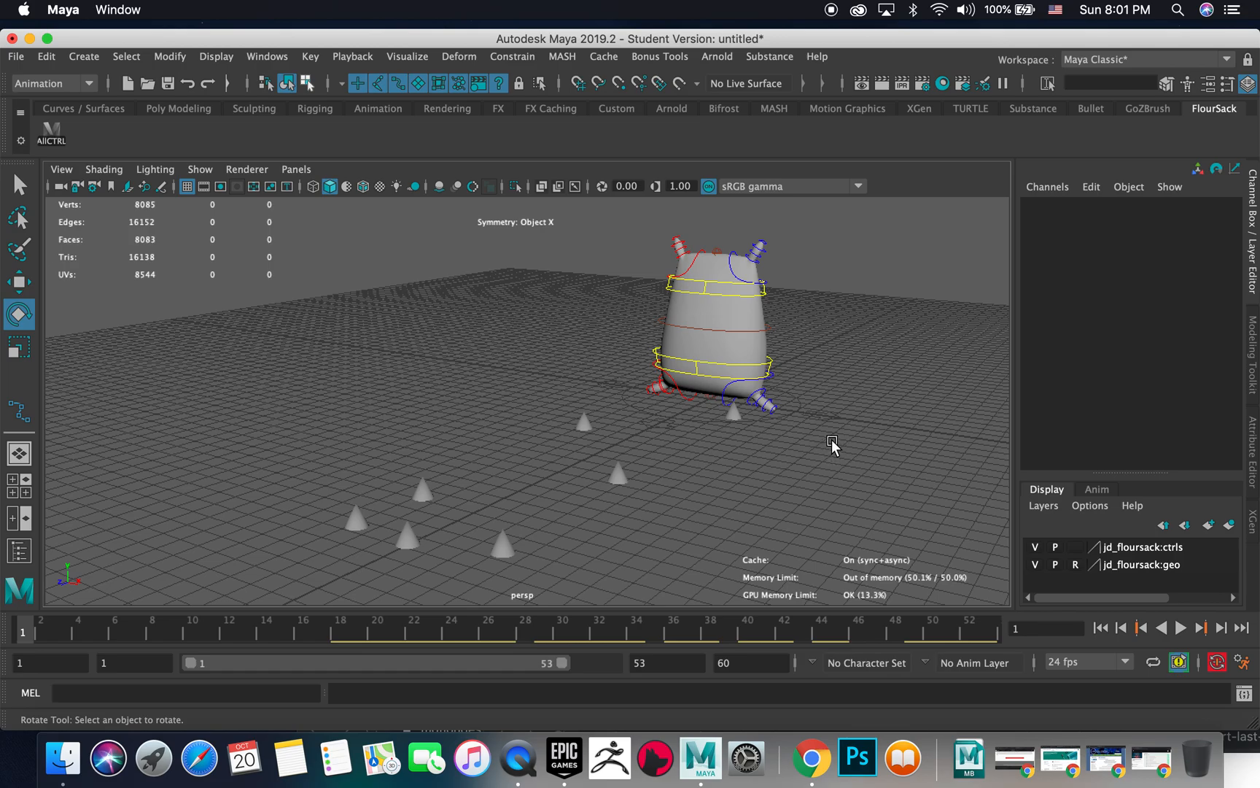
{"action": "mouse_move", "coordinate": [765, 411]}
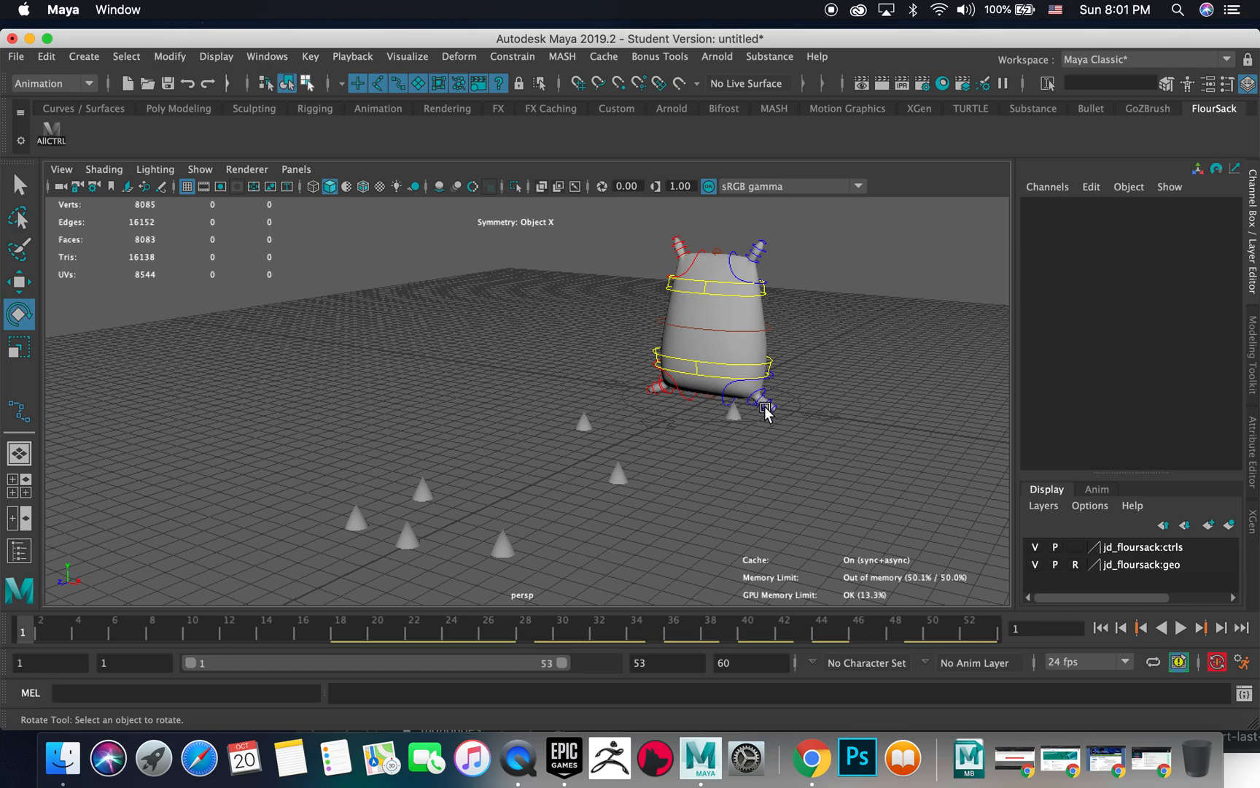
Select Mid_control on the flour sack rig to key it and extend the range to frame 55
{"action": "left_click", "coordinate": [765, 408]}
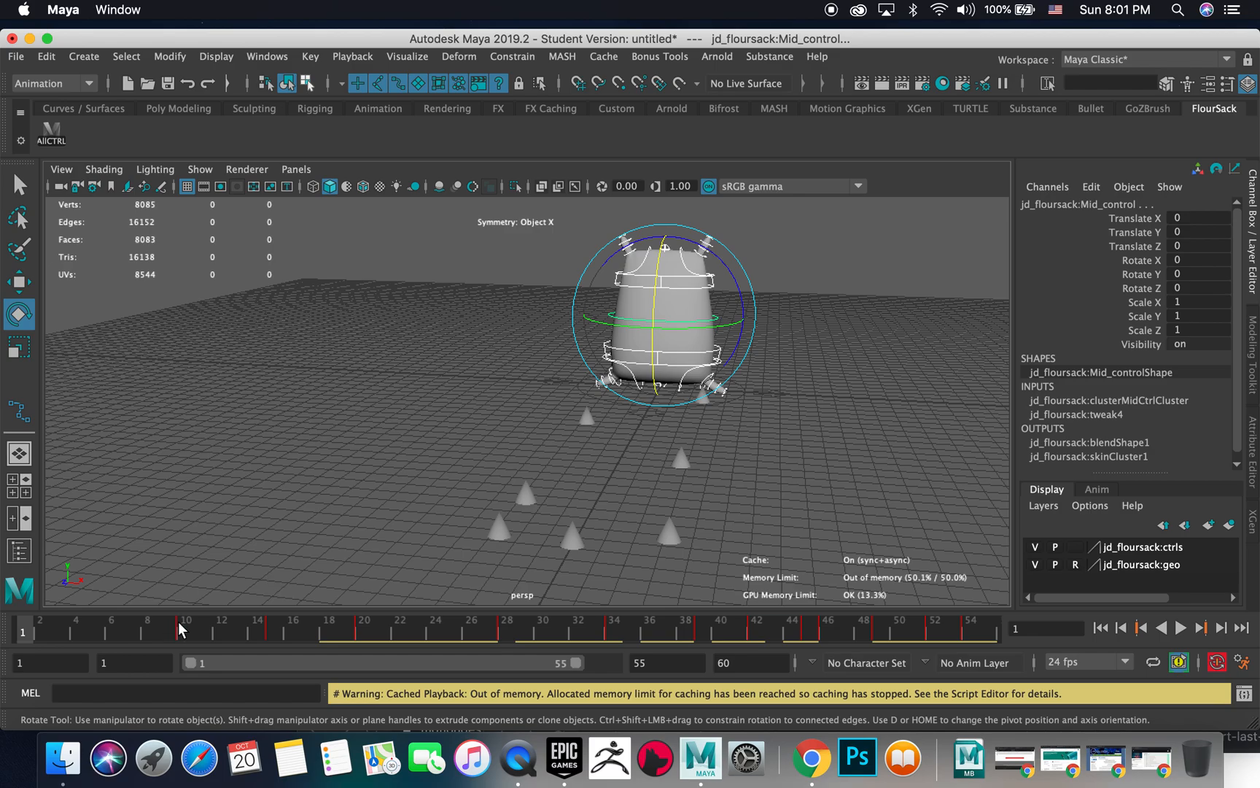
{"action": "left_click", "coordinate": [277, 627]}
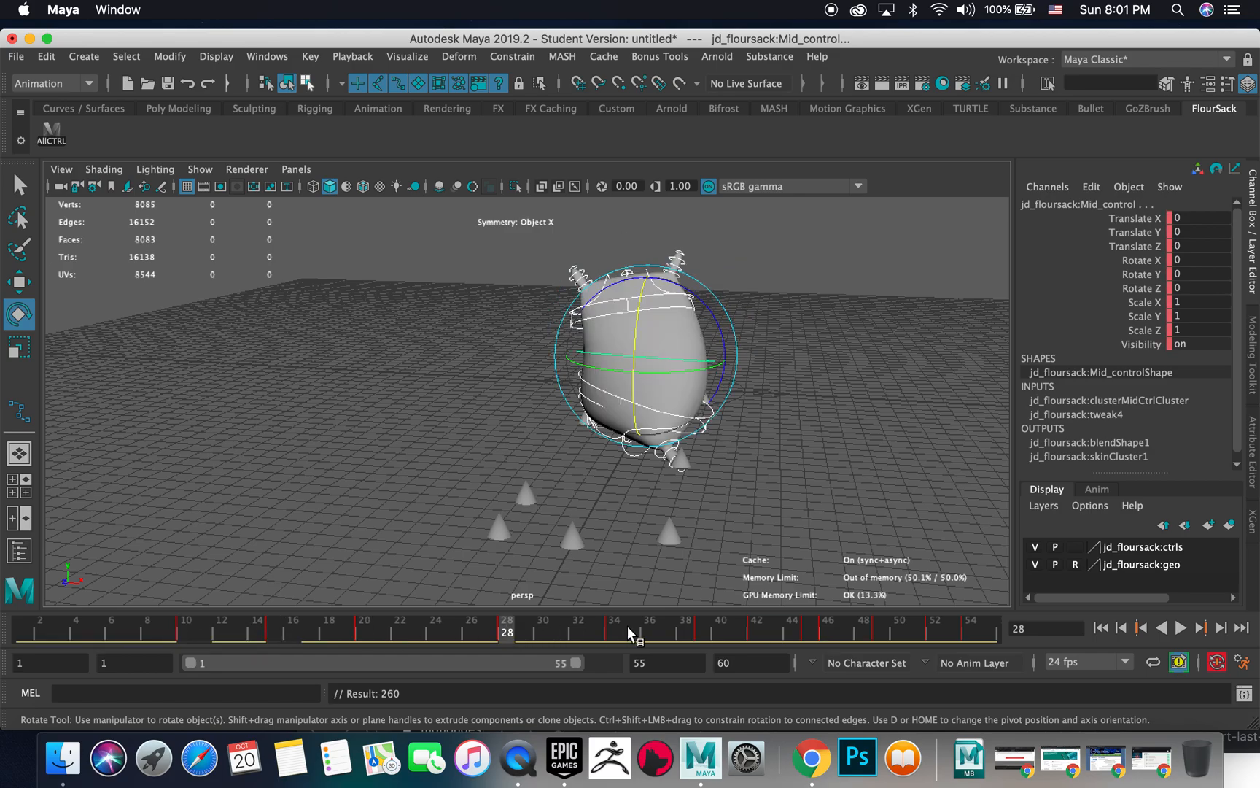
{"action": "left_click", "coordinate": [613, 629]}
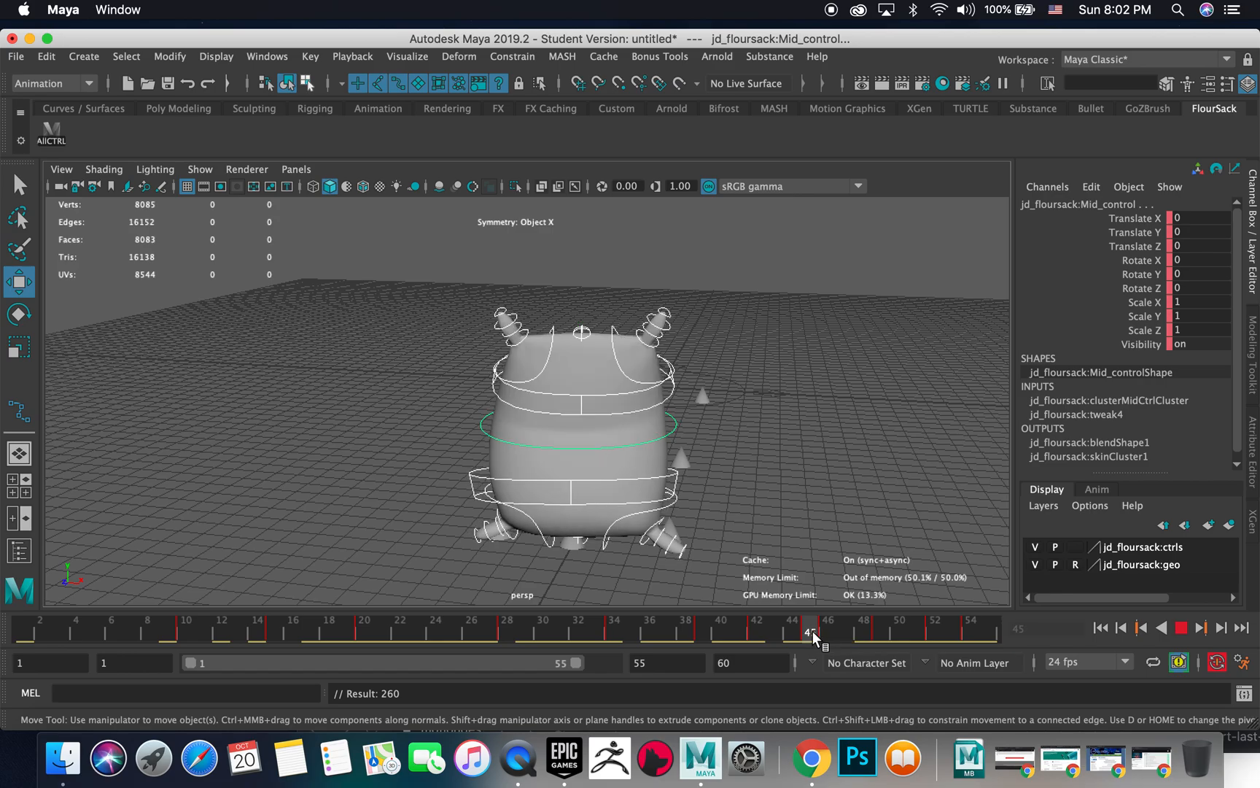
{"action": "left_click_drag", "start_coordinate": [810, 635], "coordinate": [829, 635]}
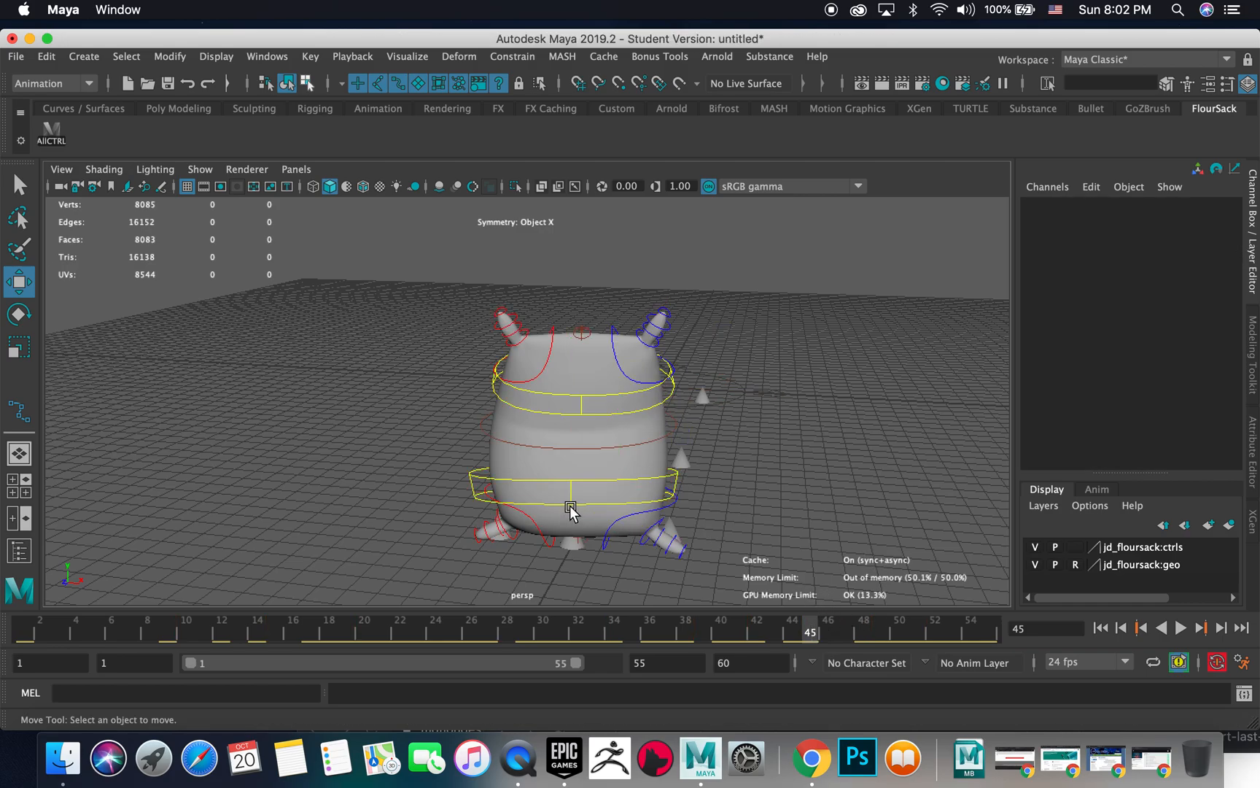
Zero R_bottomarm_shoulder_control's Rotate Y and move to frame 10 with the range ending at 60
{"action": "left_click", "coordinate": [570, 507]}
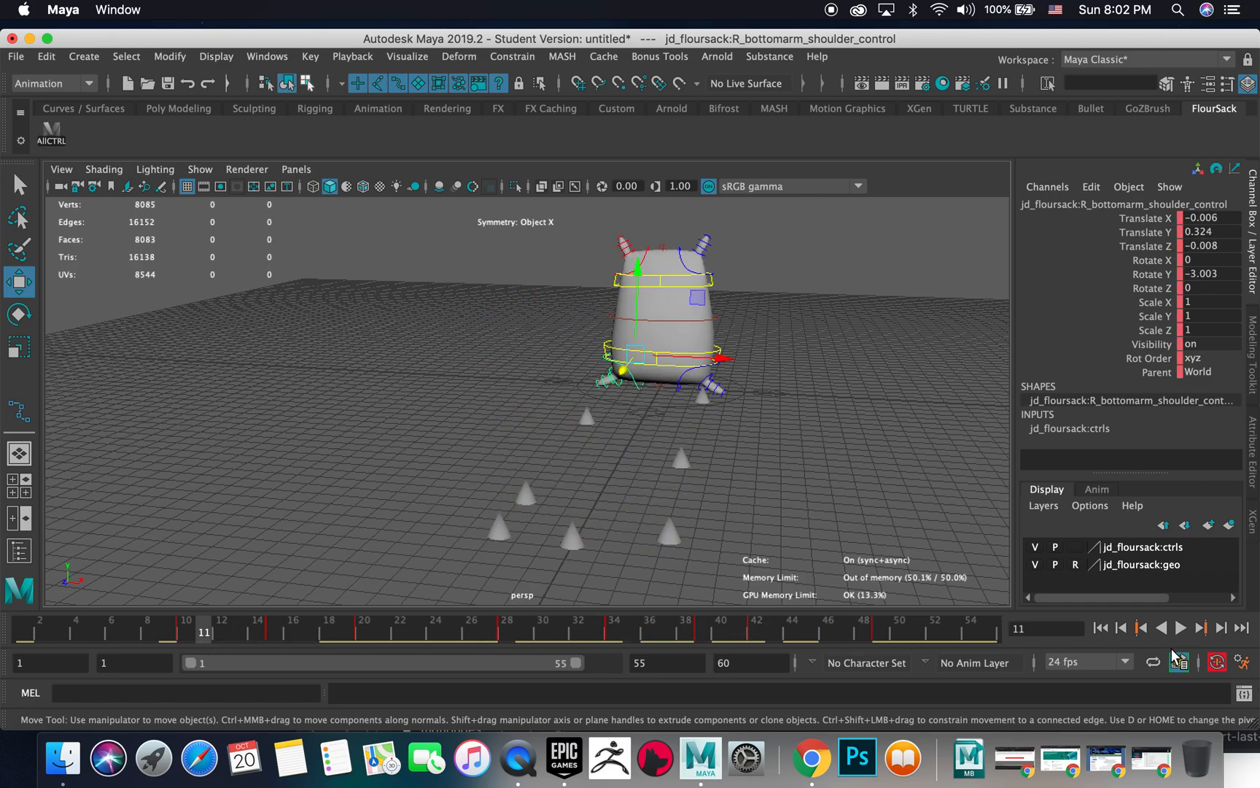
{"action": "left_click", "coordinate": [1180, 627]}
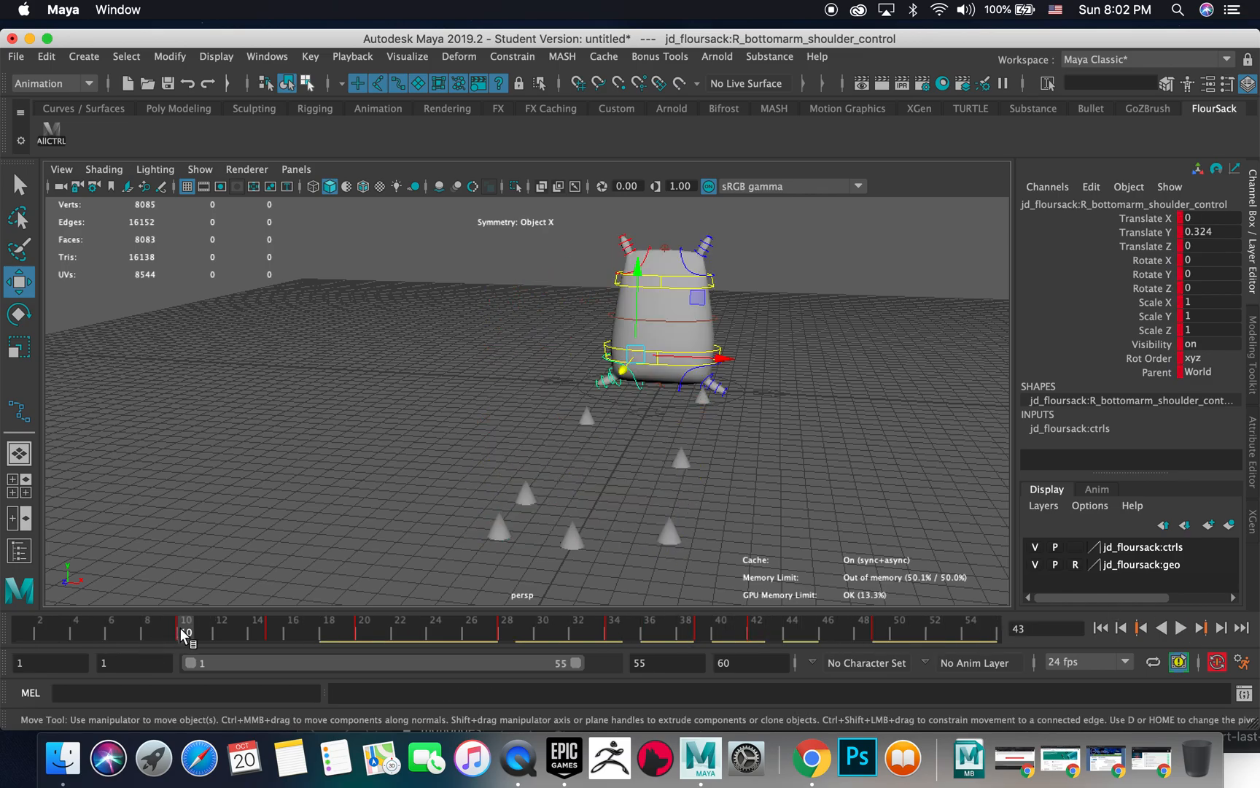
{"action": "left_click", "coordinate": [185, 627]}
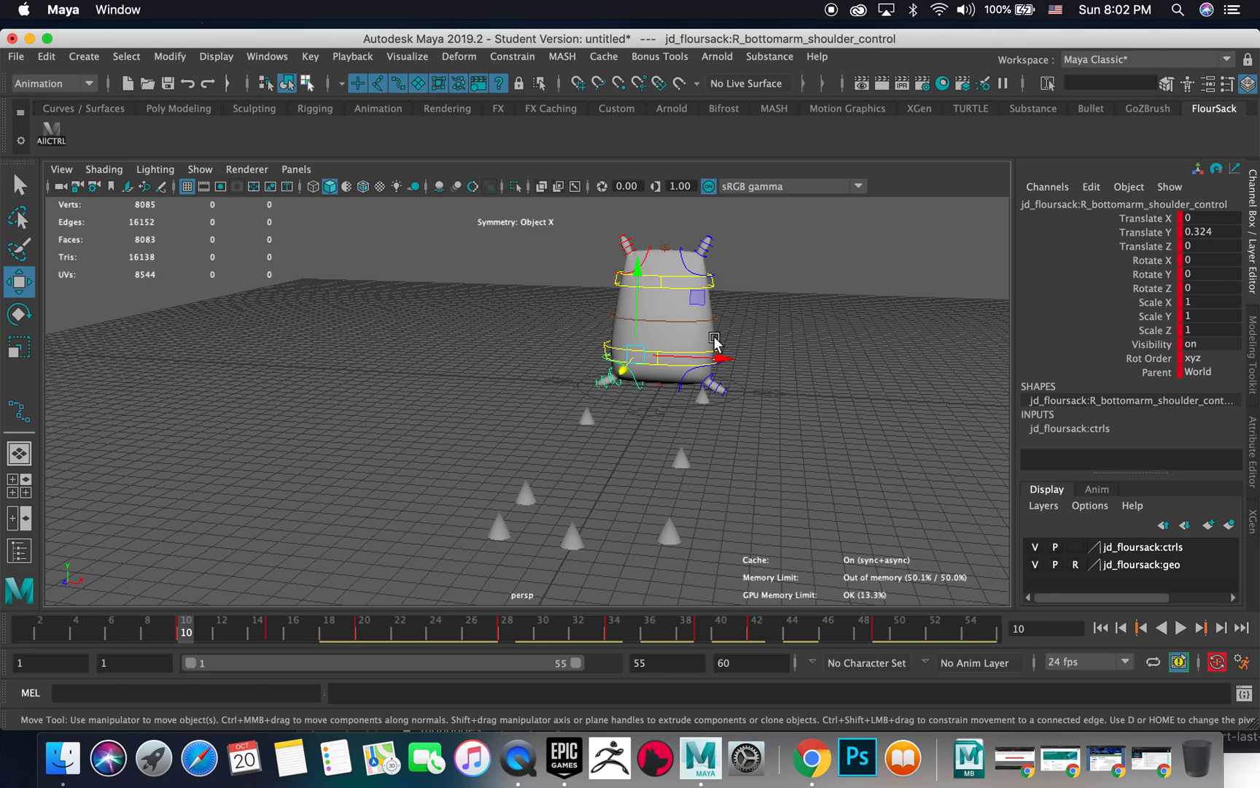
{"action": "mouse_move", "coordinate": [682, 329]}
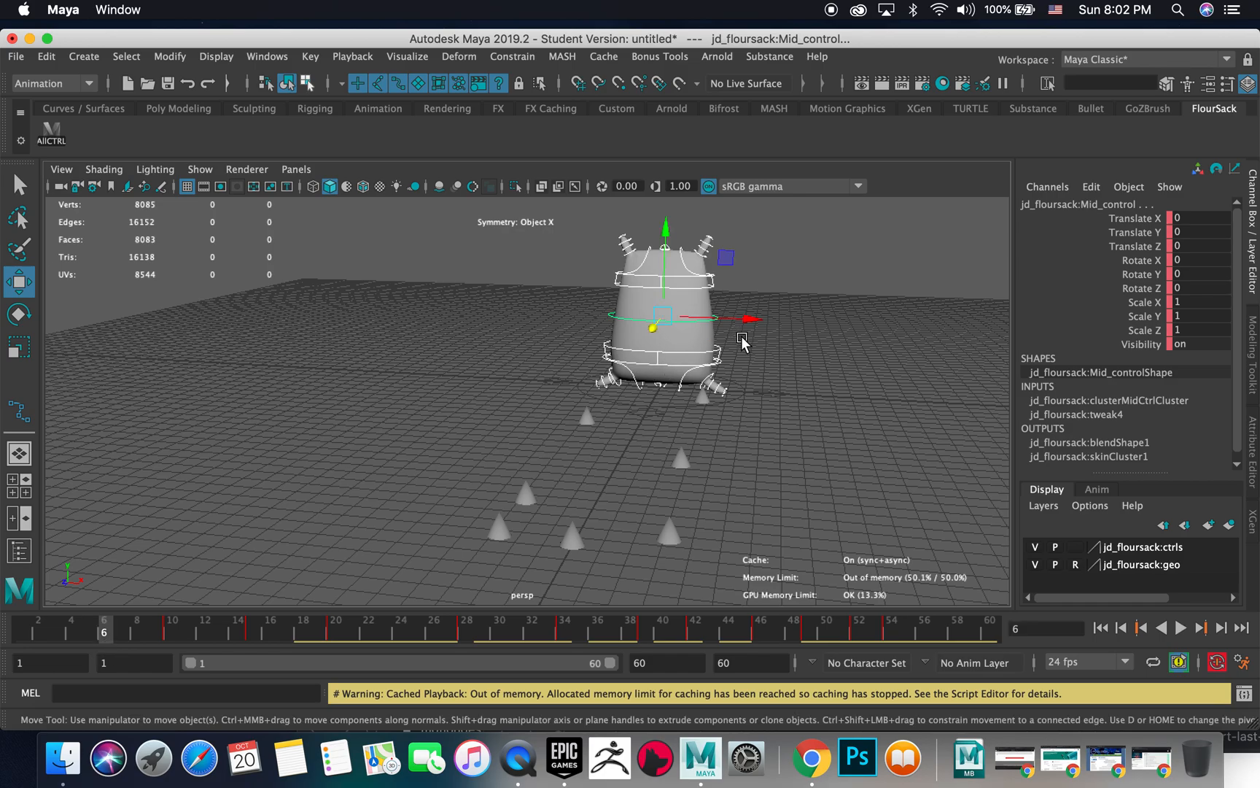
{"action": "mouse_move", "coordinate": [684, 366]}
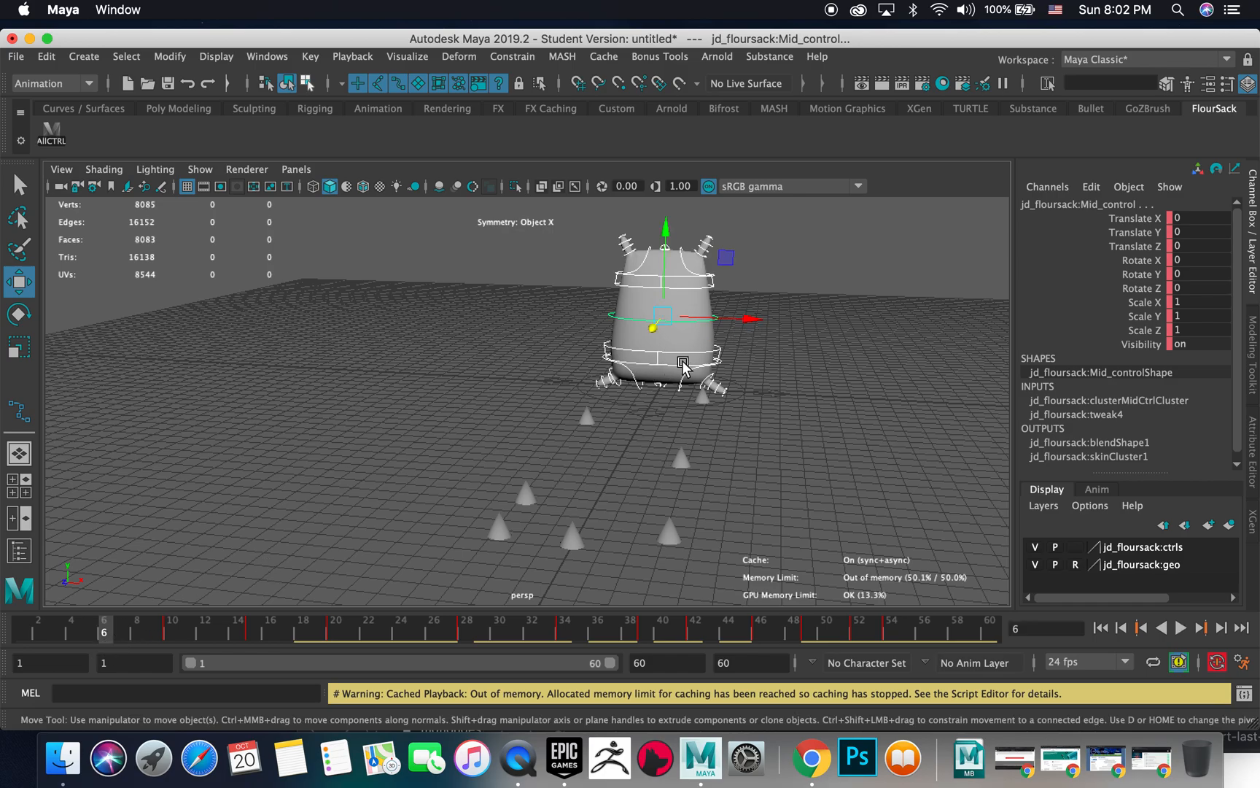
Key Bottom_control with a 0.324 sideways X offset around frames 6–10, returning to frame 6
{"action": "left_click", "coordinate": [171, 628]}
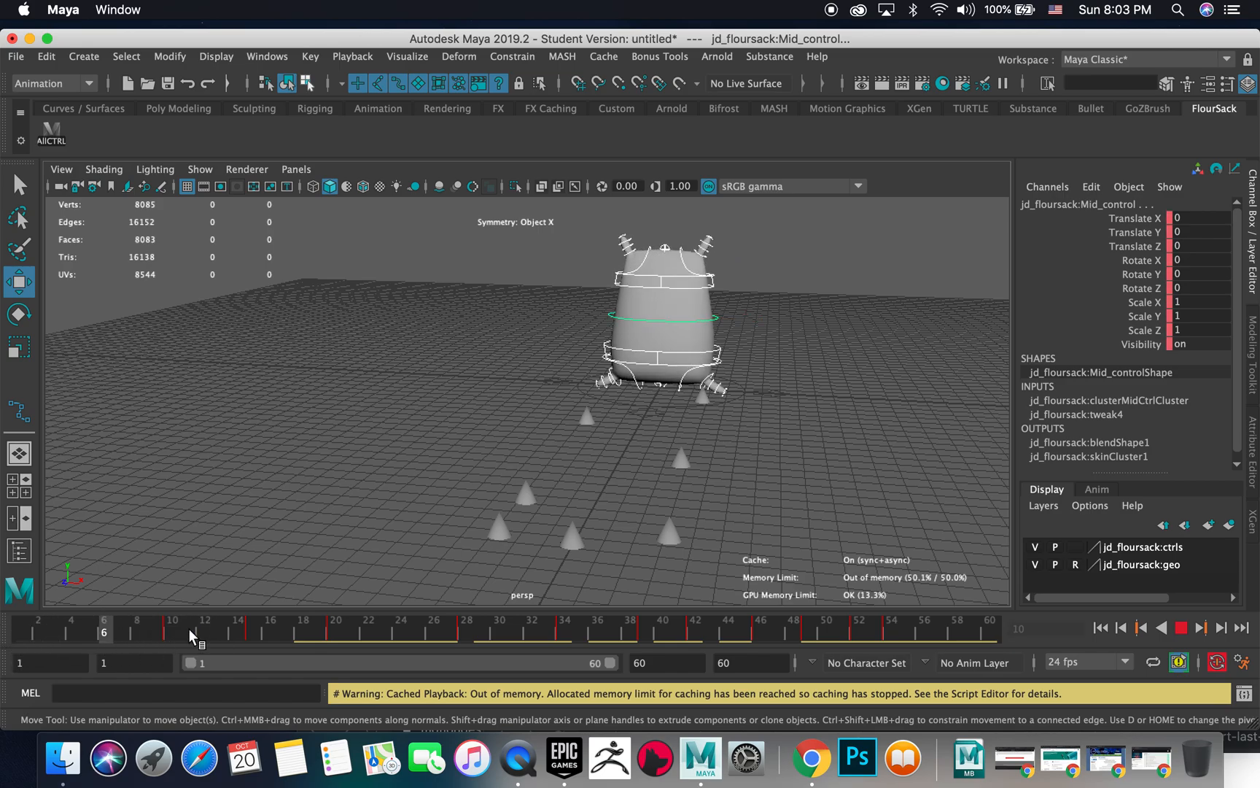
{"action": "left_click", "coordinate": [657, 321]}
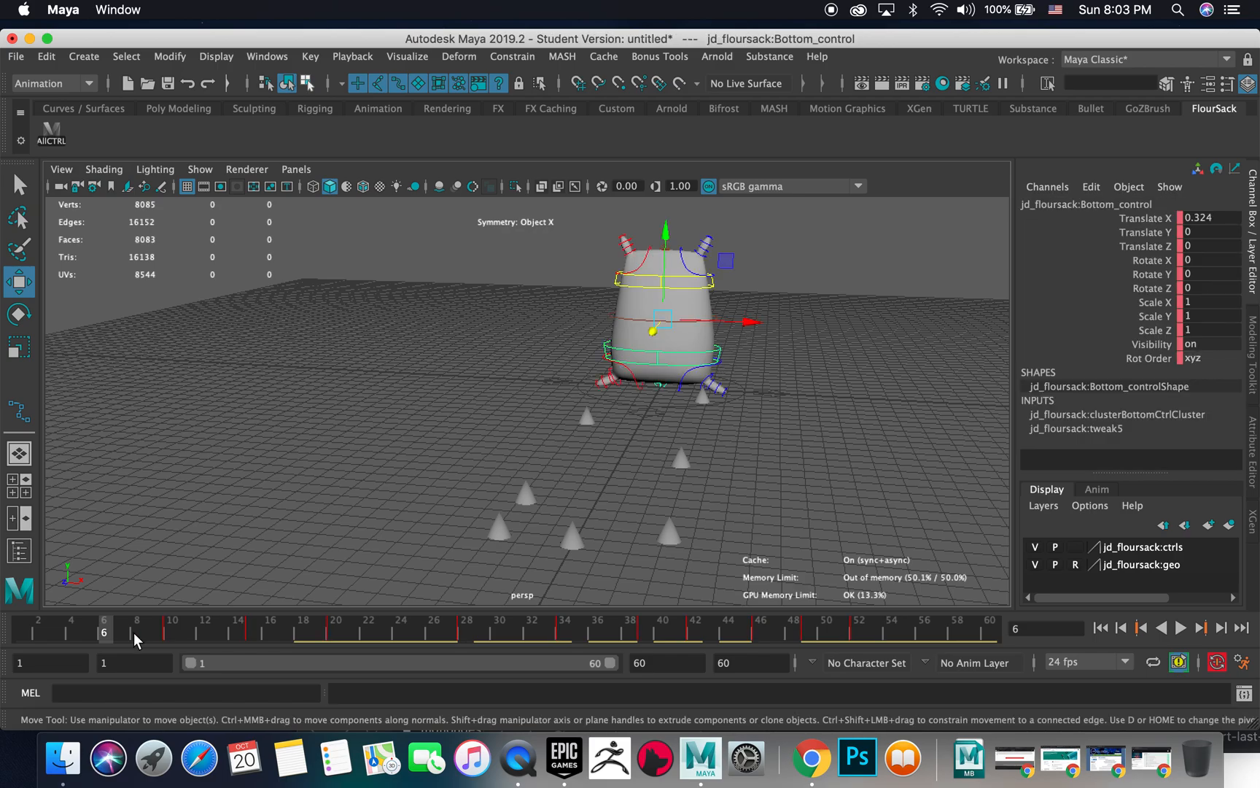
{"action": "mouse_move", "coordinate": [780, 439]}
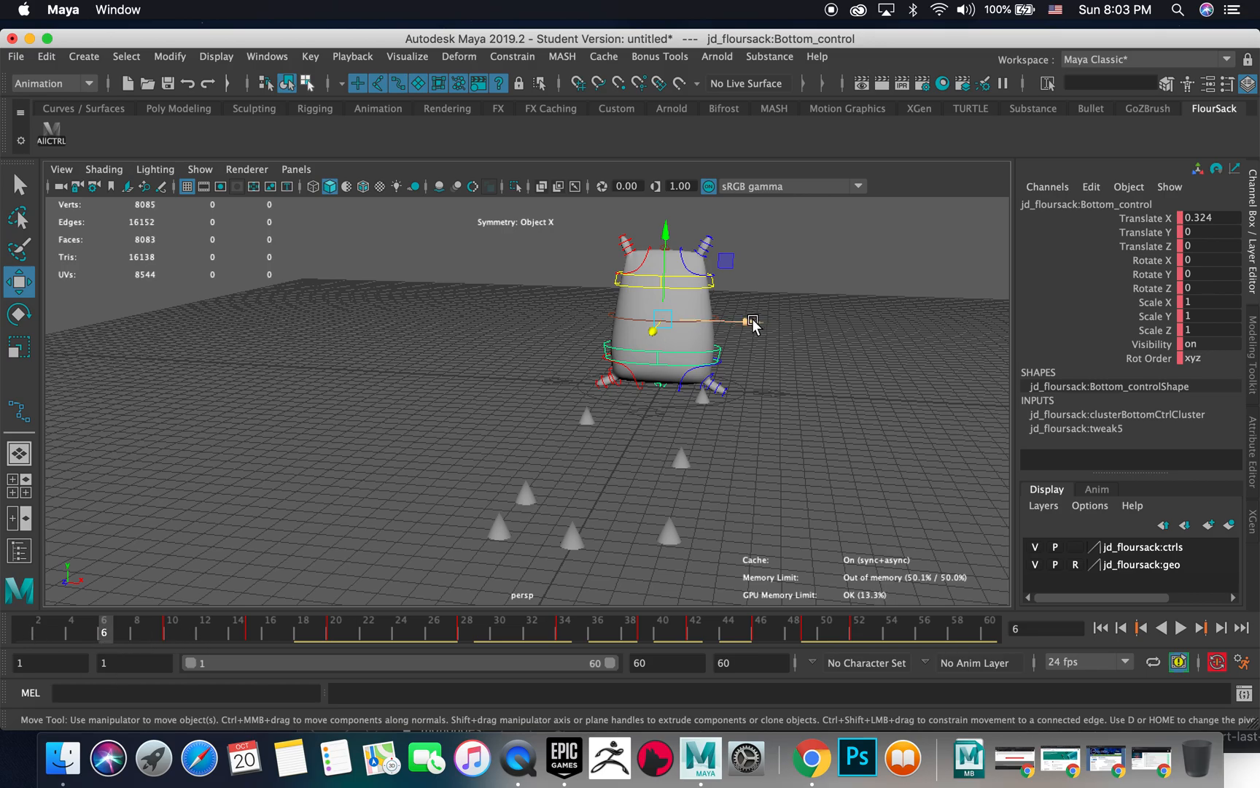
{"action": "left_click", "coordinate": [171, 629]}
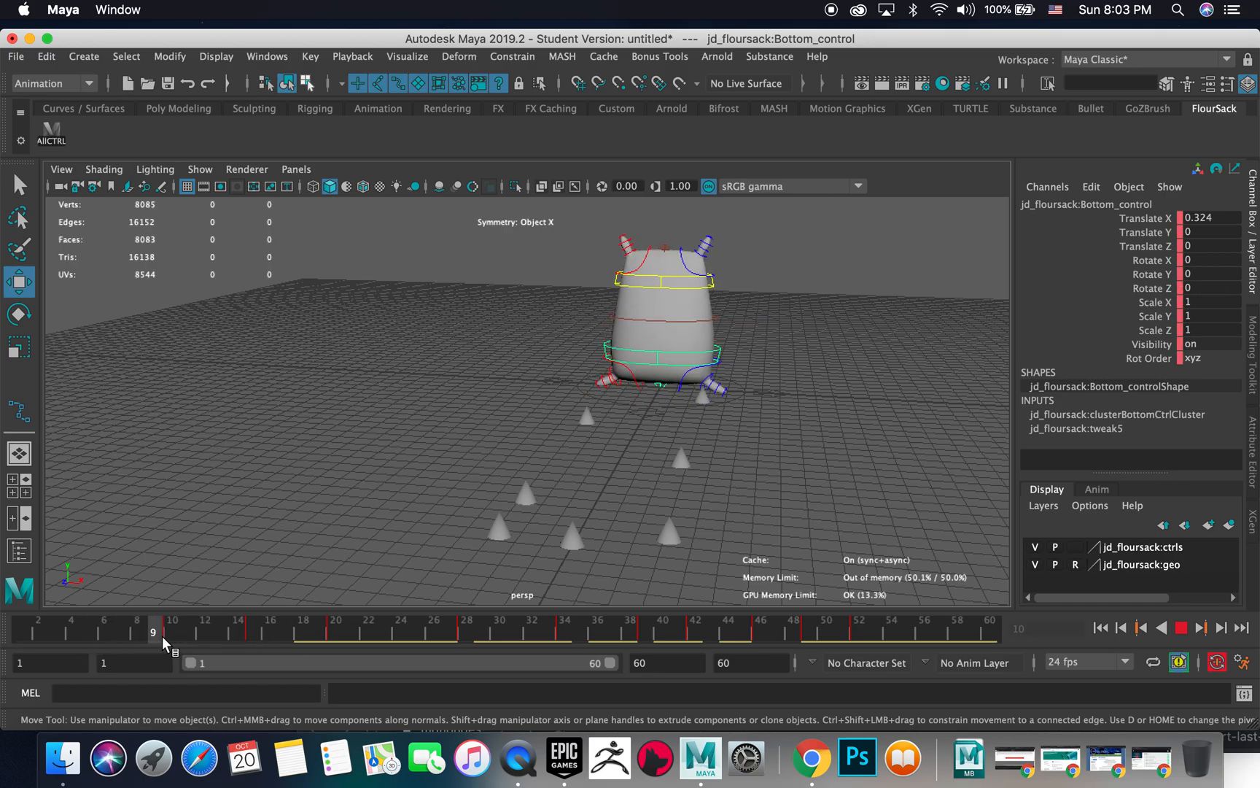
{"action": "left_click", "coordinate": [172, 629]}
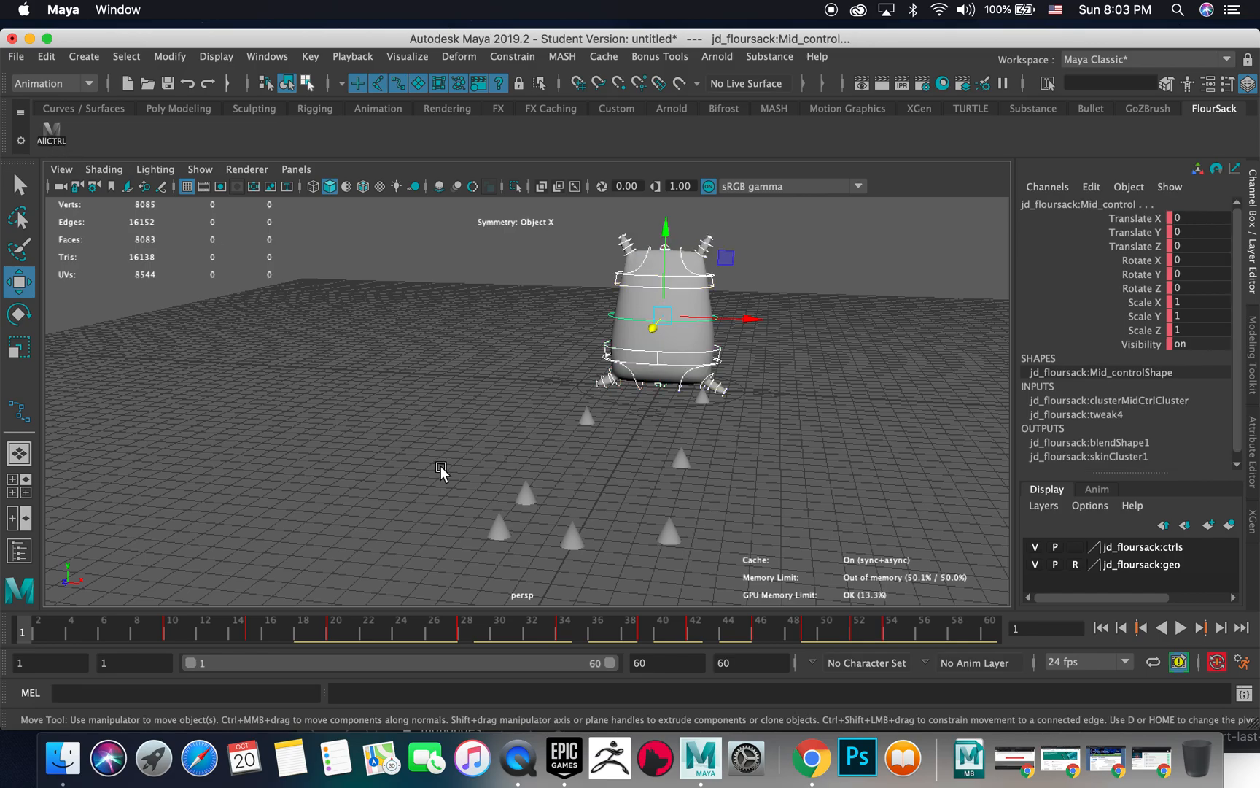
{"action": "left_click", "coordinate": [103, 631]}
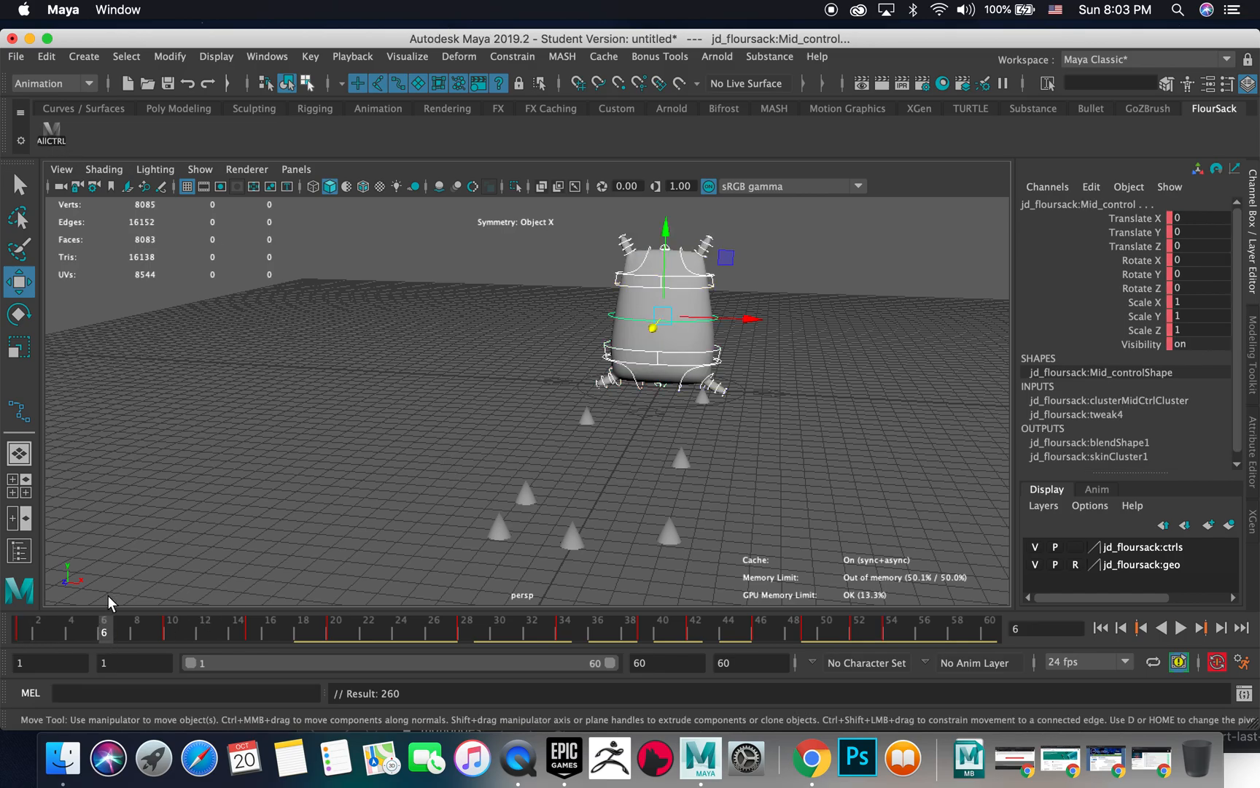
{"action": "mouse_move", "coordinate": [107, 641]}
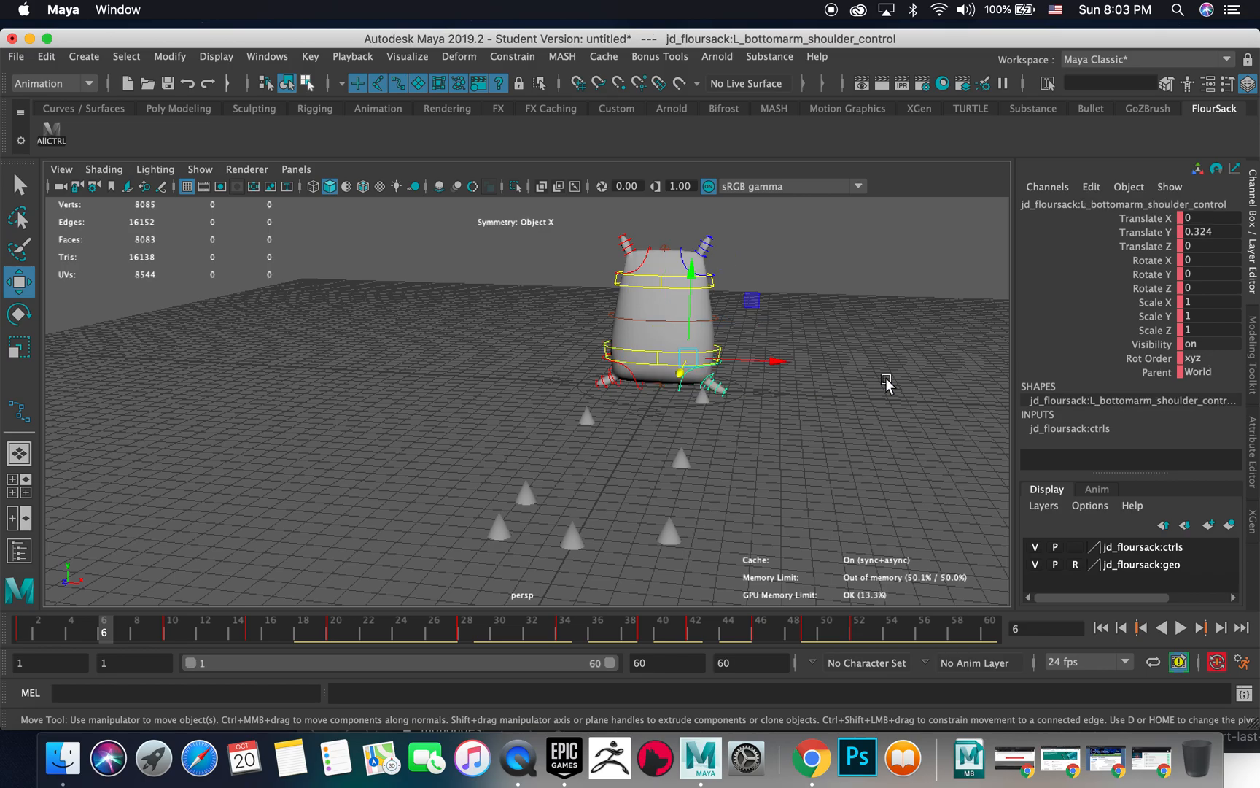
{"action": "mouse_move", "coordinate": [570, 413]}
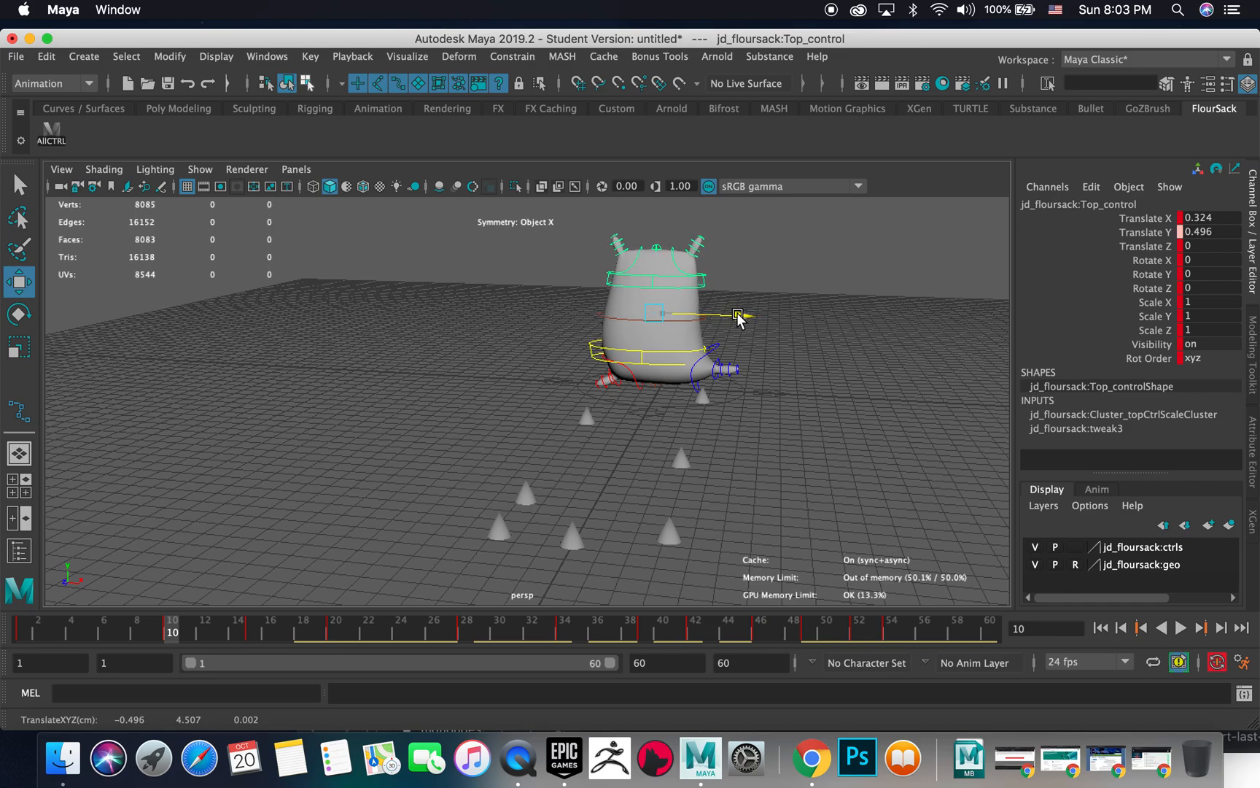
Lift Top_control in Translate Y at frame 10, key it, and review the hop from frame 1
{"action": "left_click_drag", "start_coordinate": [736, 314], "coordinate": [721, 267]}
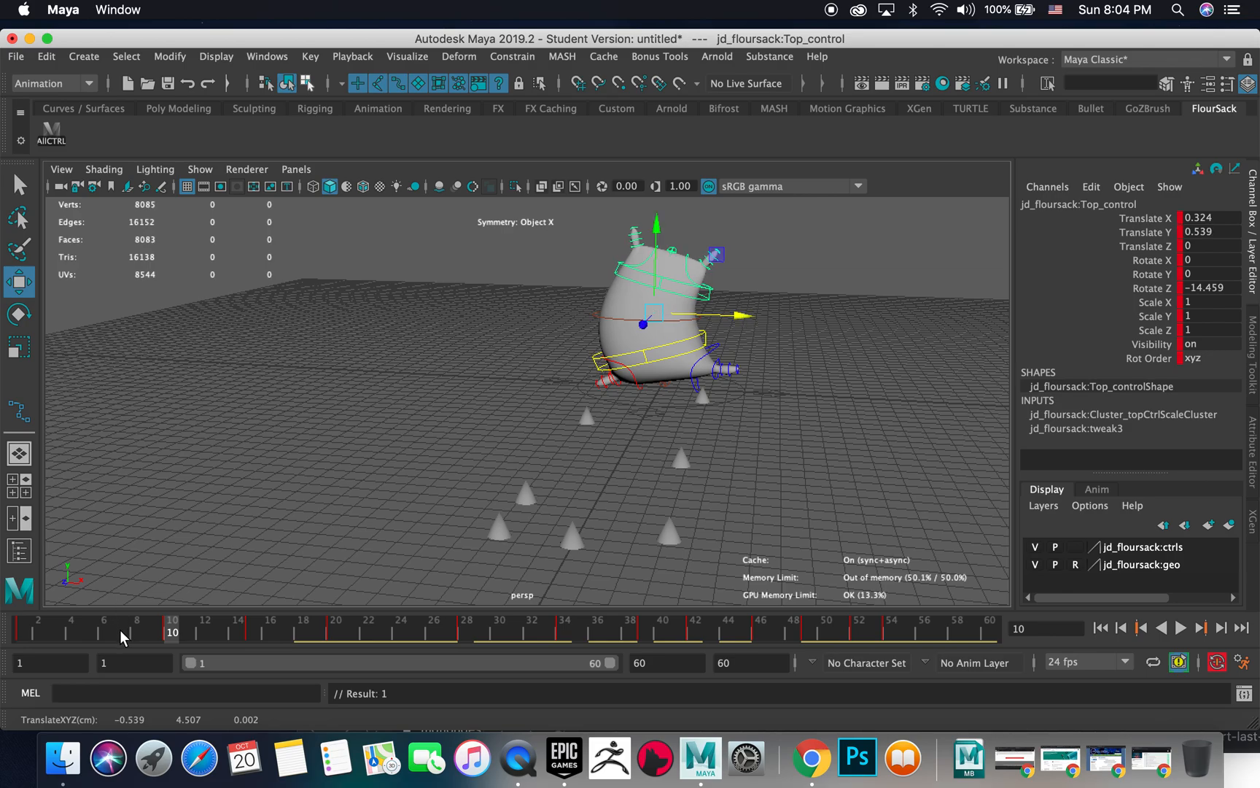
{"action": "left_click", "coordinate": [88, 629]}
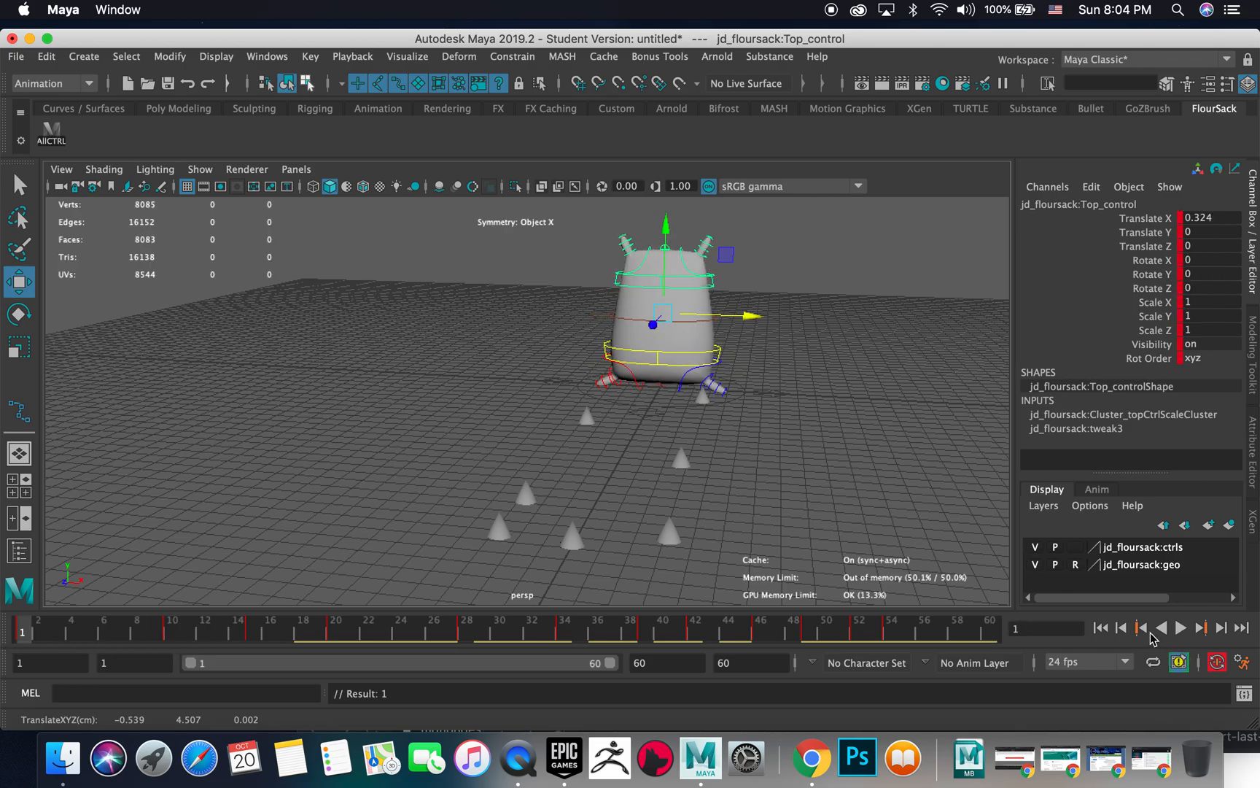
{"action": "left_click", "coordinate": [1179, 627]}
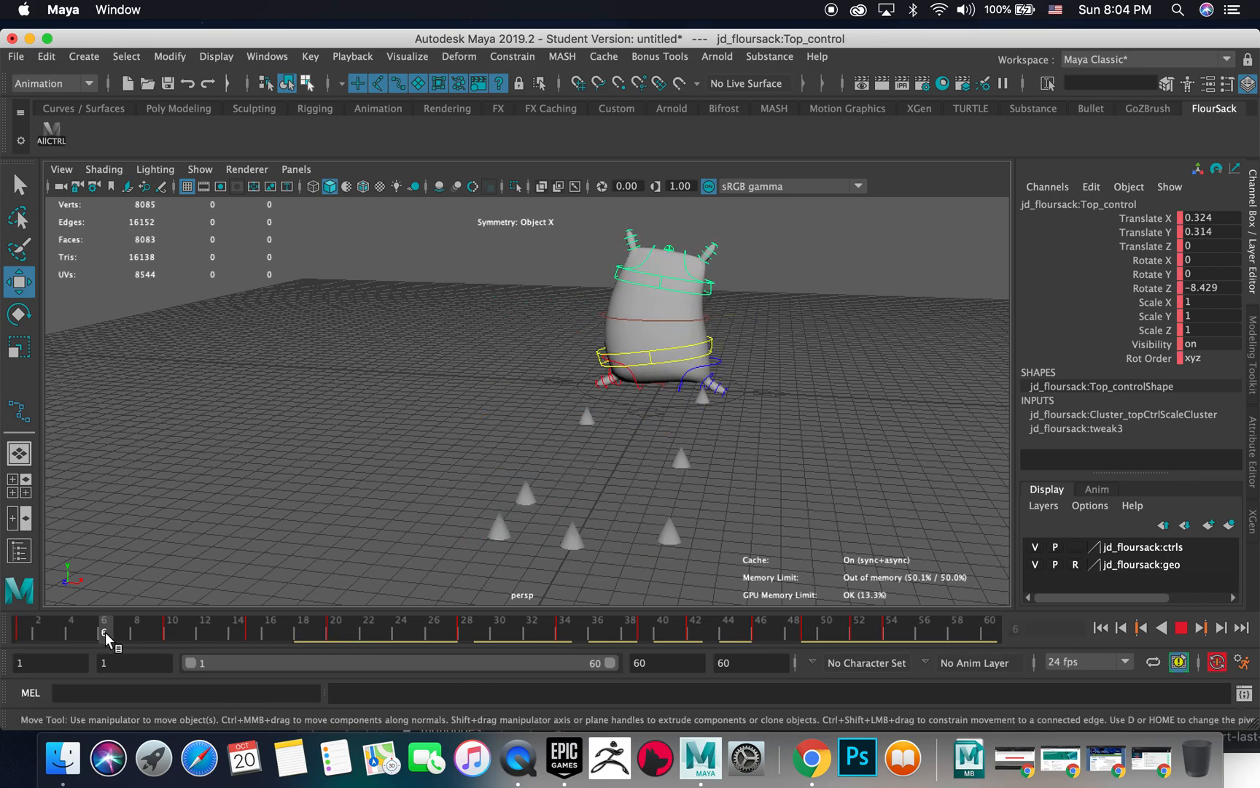
{"action": "left_click", "coordinate": [120, 629]}
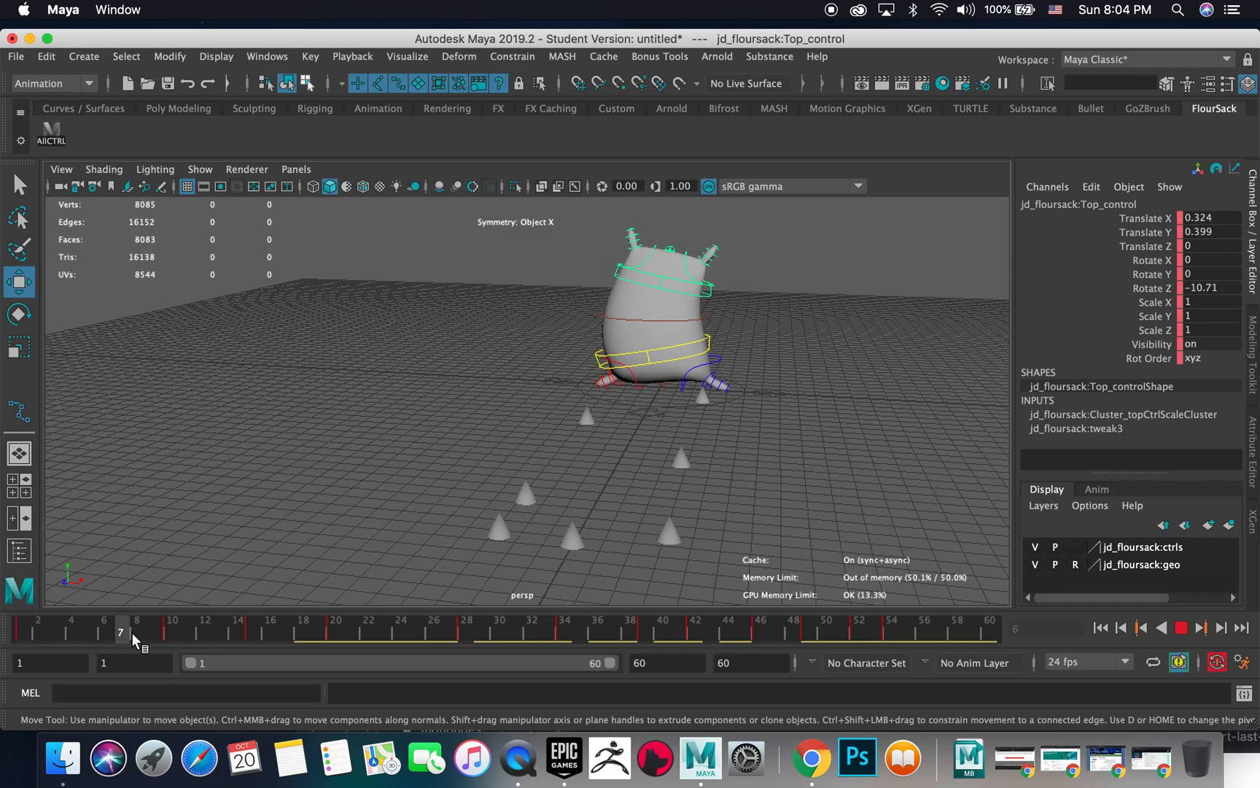
{"action": "left_click", "coordinate": [1182, 628]}
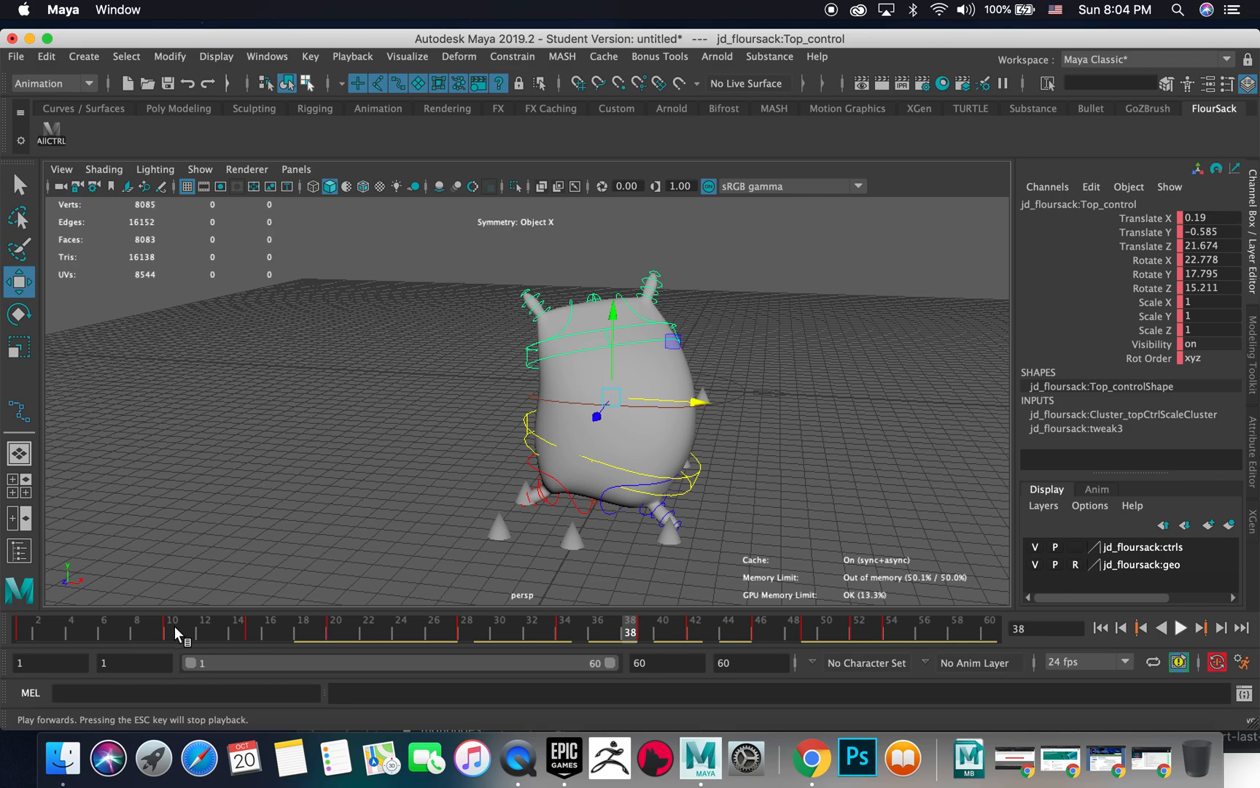
{"action": "left_click", "coordinate": [22, 632]}
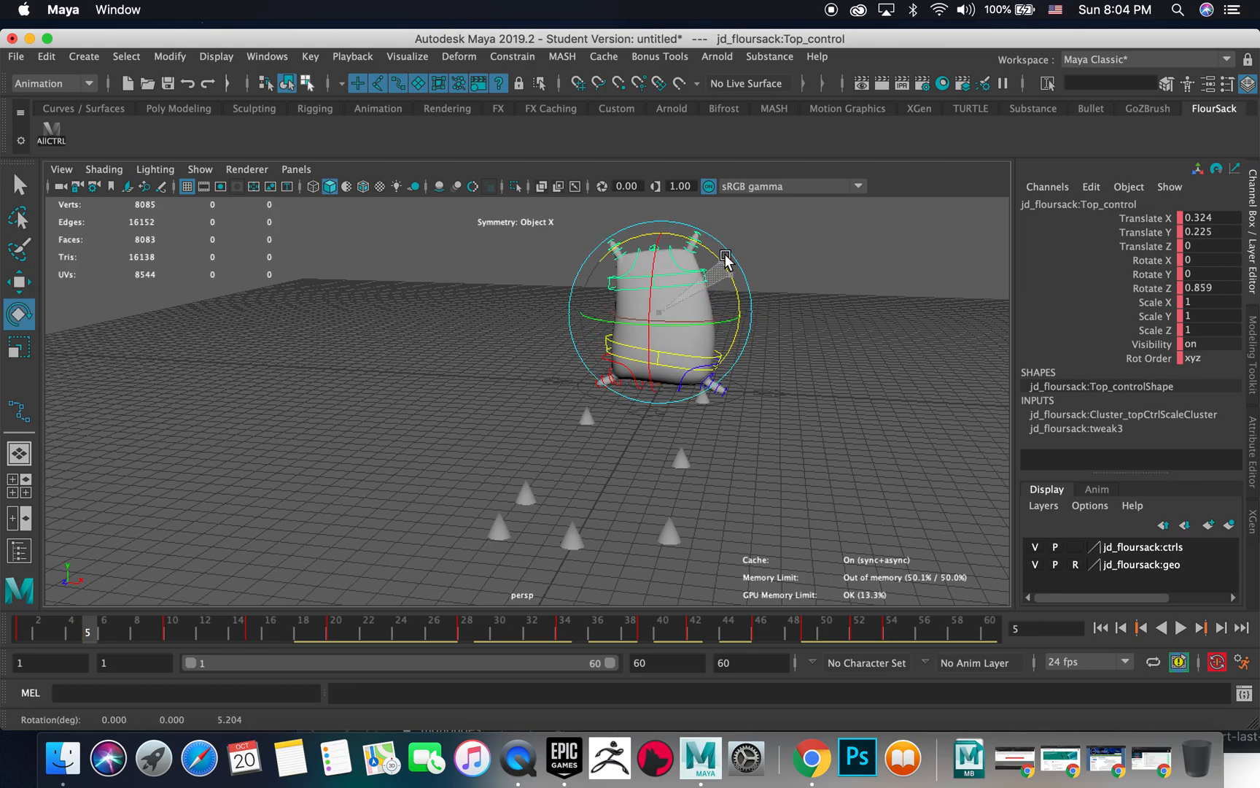
Lean Top_control with Rotate Z about -14, key it, and play back the hop again
{"action": "left_click_drag", "start_coordinate": [726, 261], "coordinate": [751, 315]}
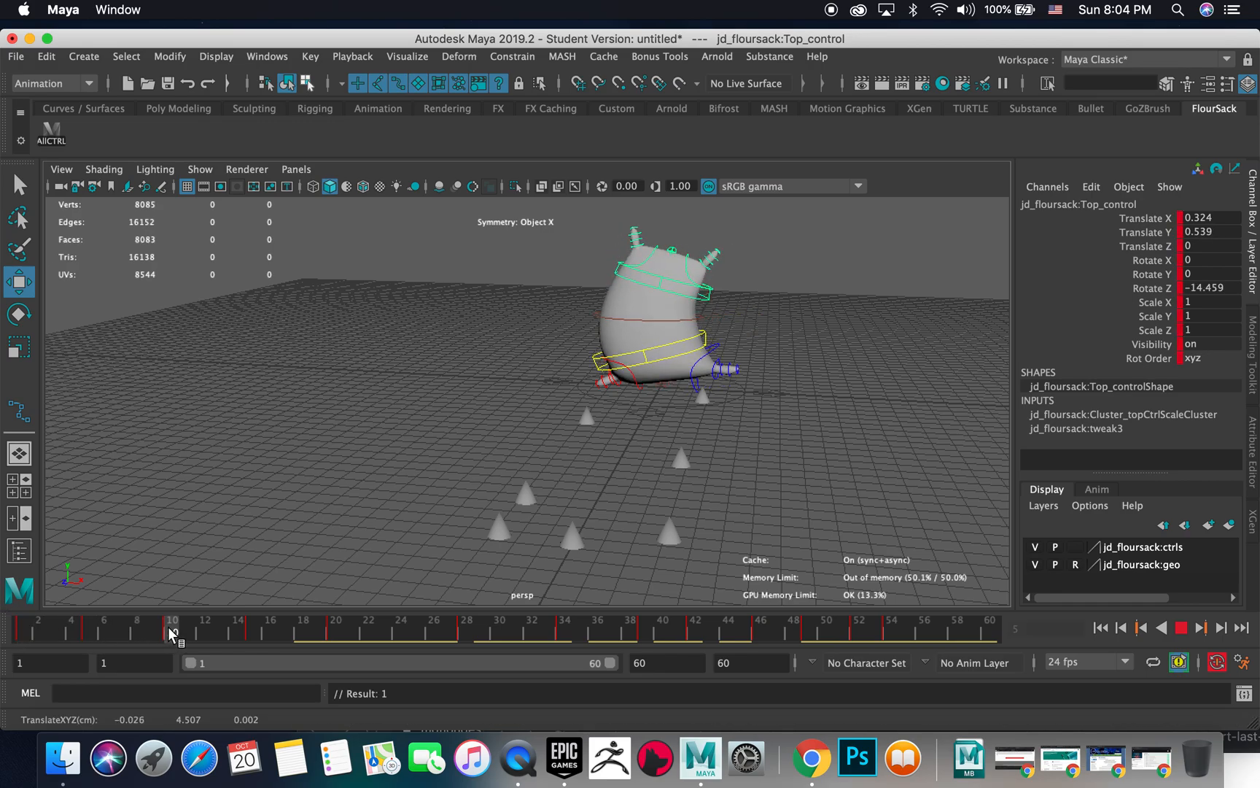
{"action": "left_click", "coordinate": [1181, 627]}
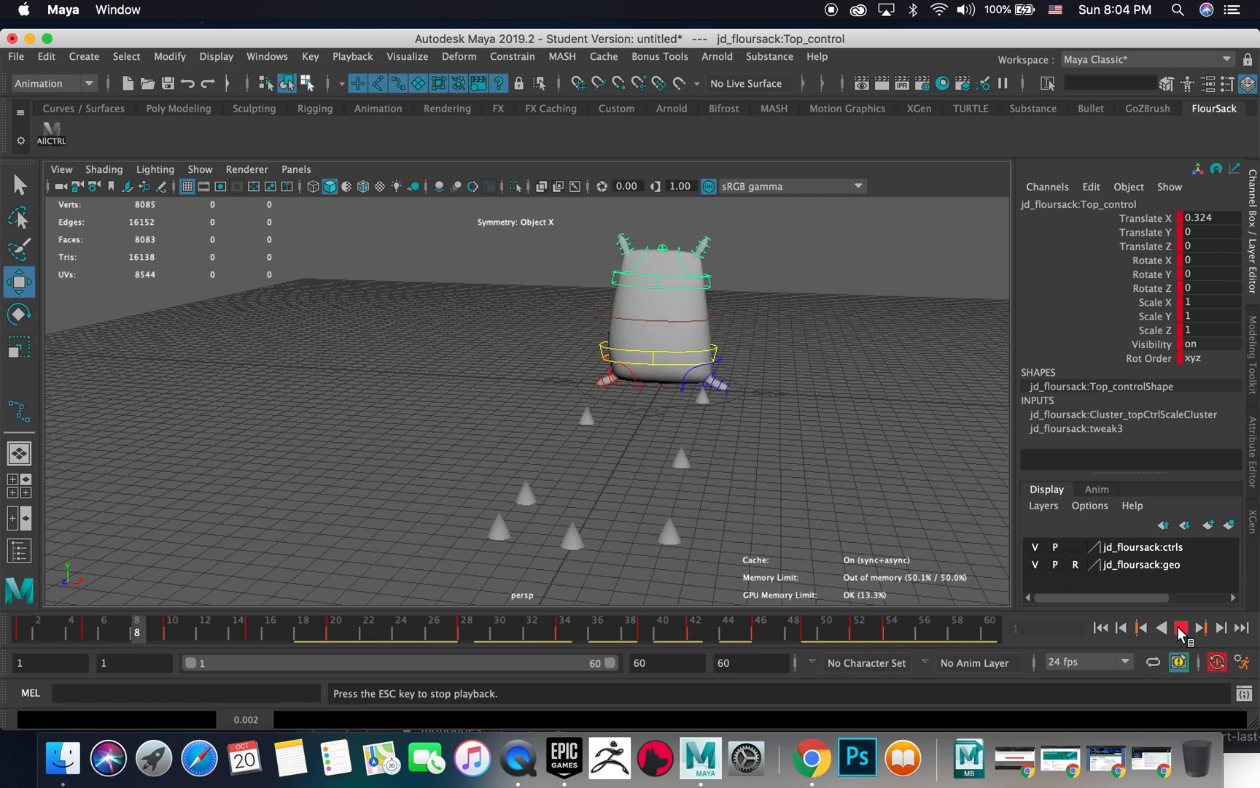
{"action": "left_click", "coordinate": [1183, 628]}
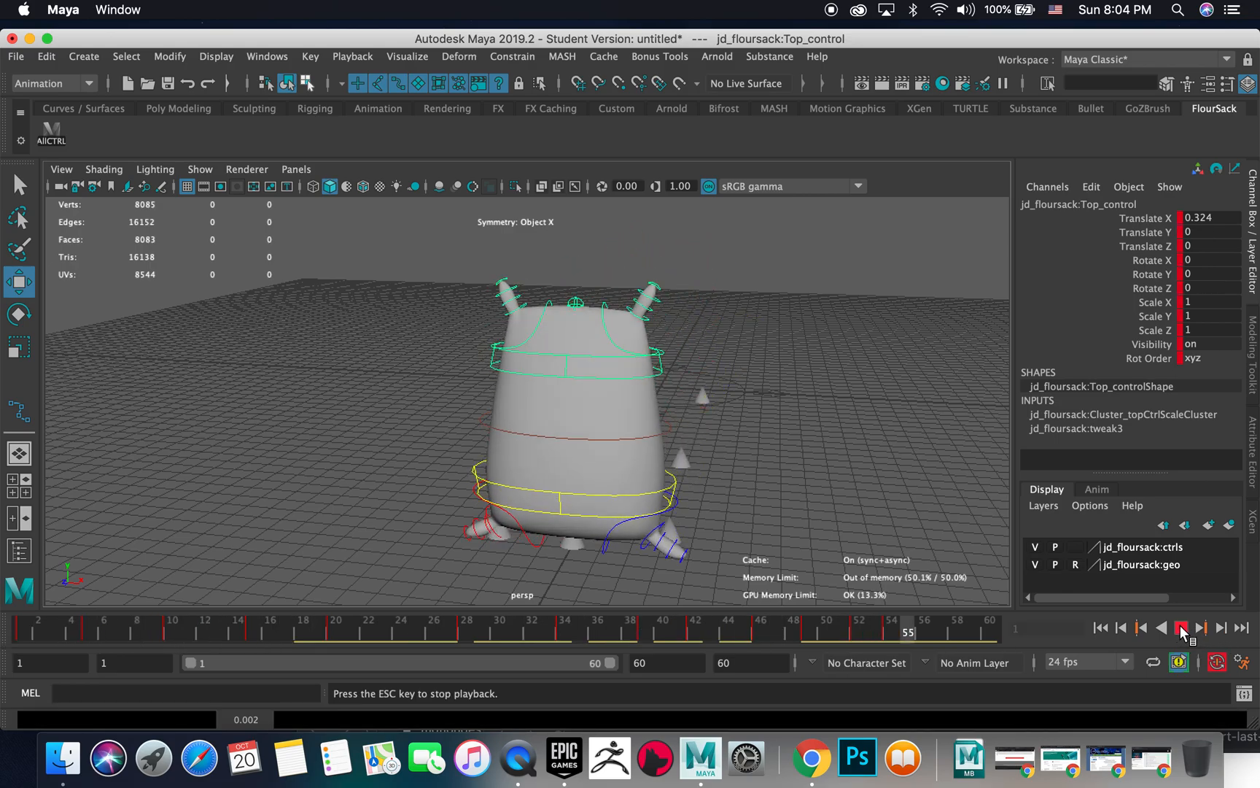
{"action": "left_click", "coordinate": [1182, 628]}
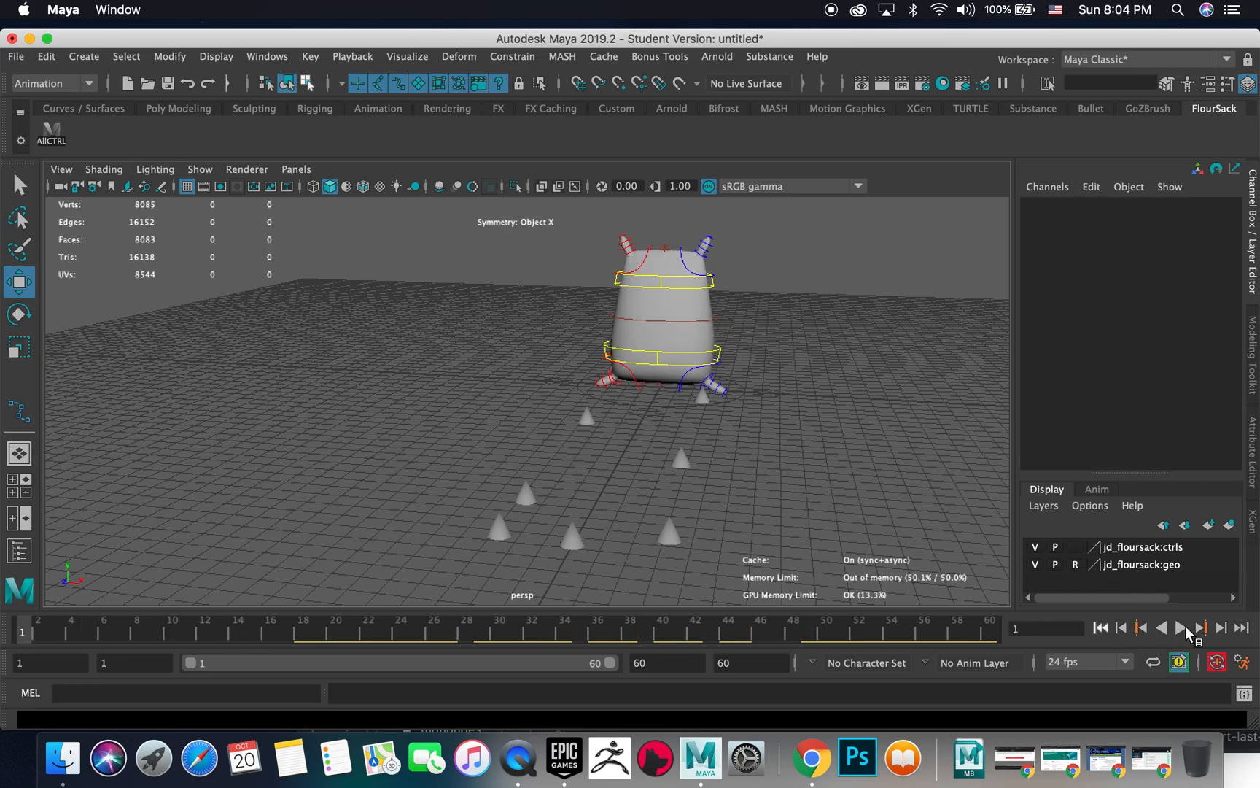
Review the hop, then shift Bottom_control forward along the floor by frame 24
{"action": "left_click", "coordinate": [1183, 627]}
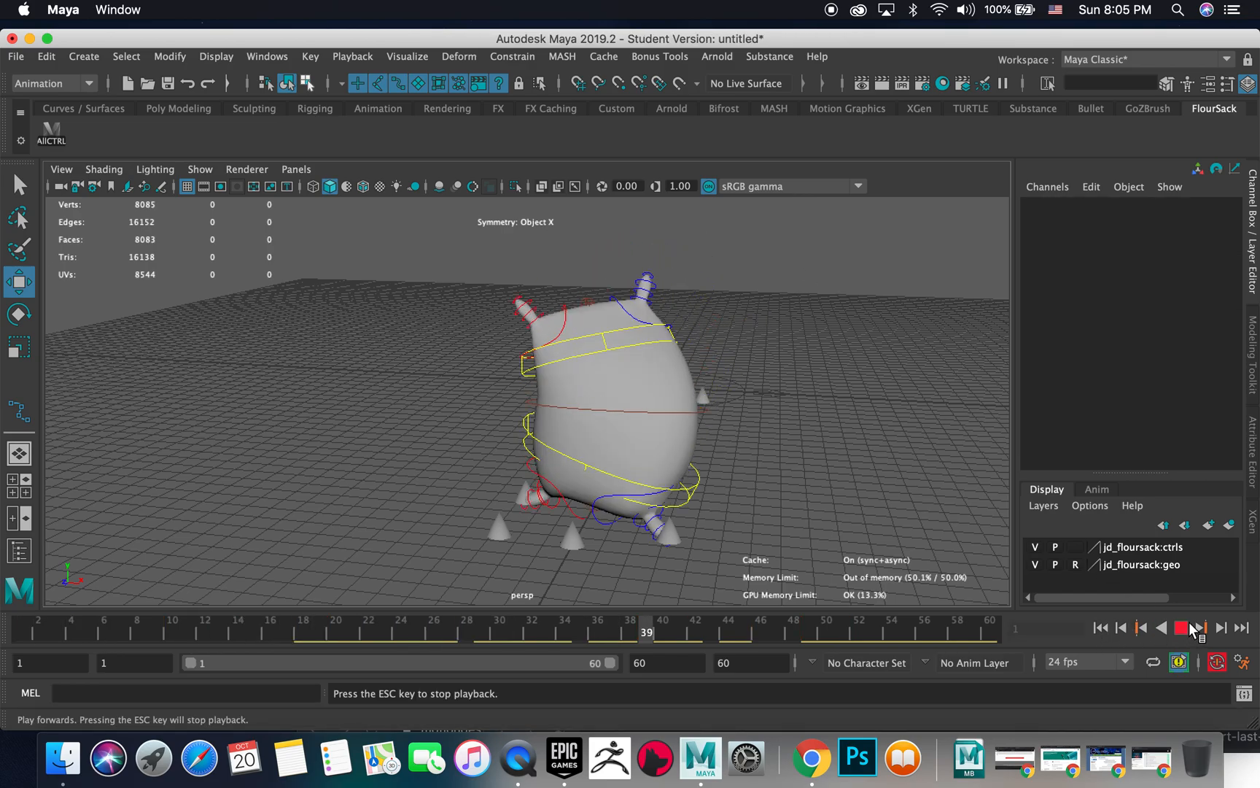
{"action": "left_click", "coordinate": [1181, 629]}
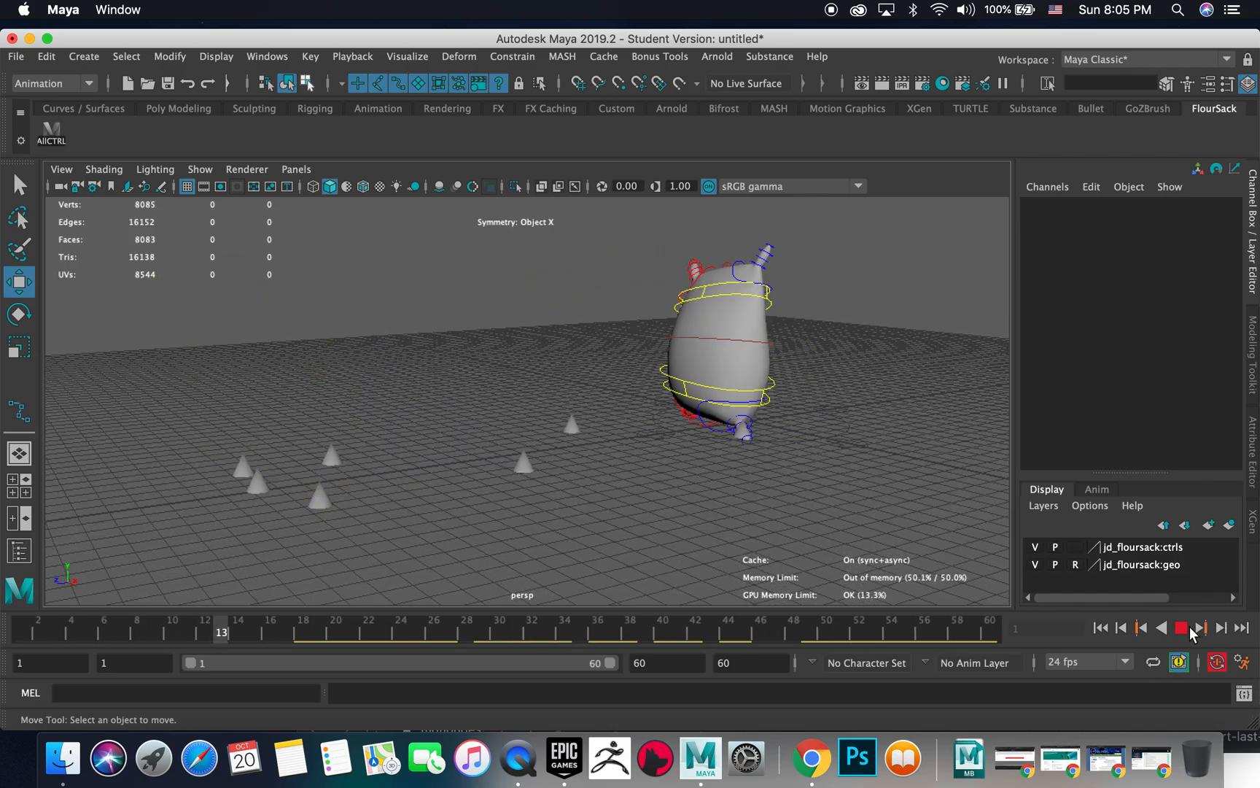
{"action": "left_click", "coordinate": [1201, 627]}
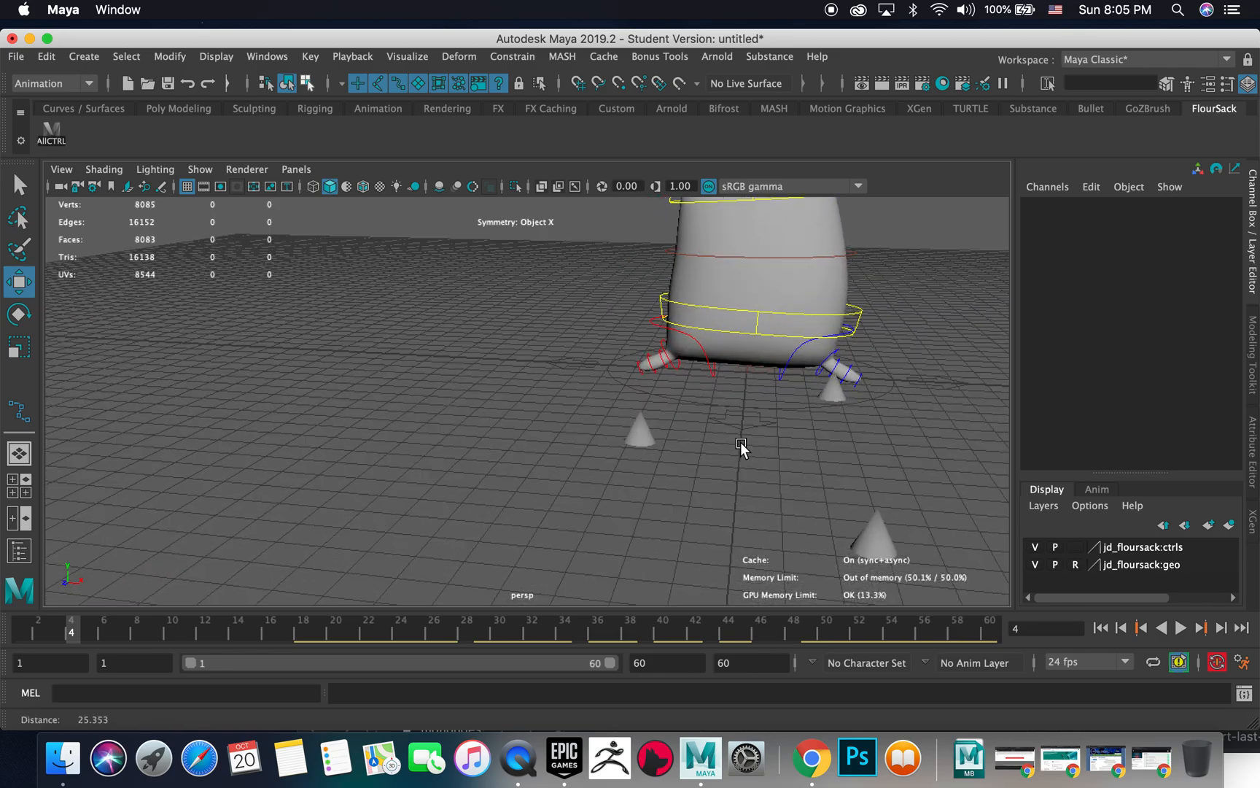
{"action": "left_click_drag", "start_coordinate": [740, 446], "coordinate": [528, 410]}
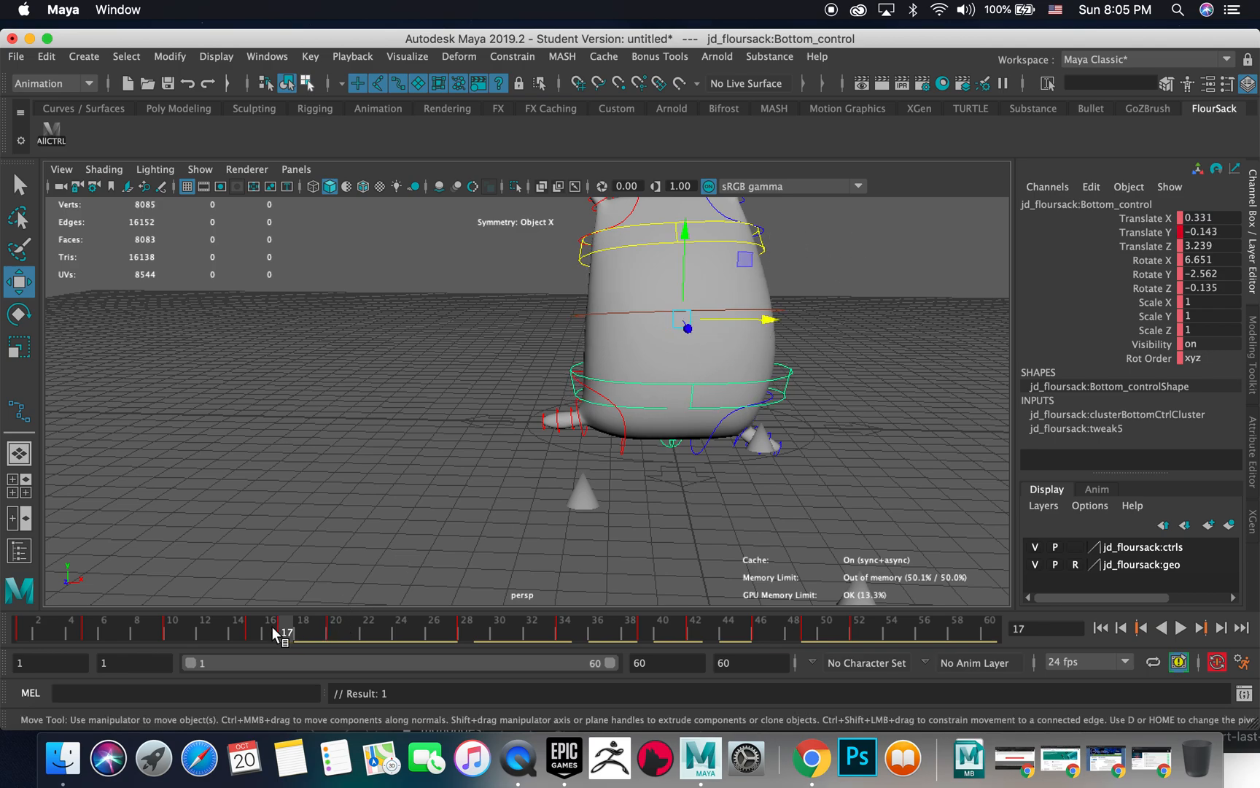
{"action": "left_click", "coordinate": [1180, 627]}
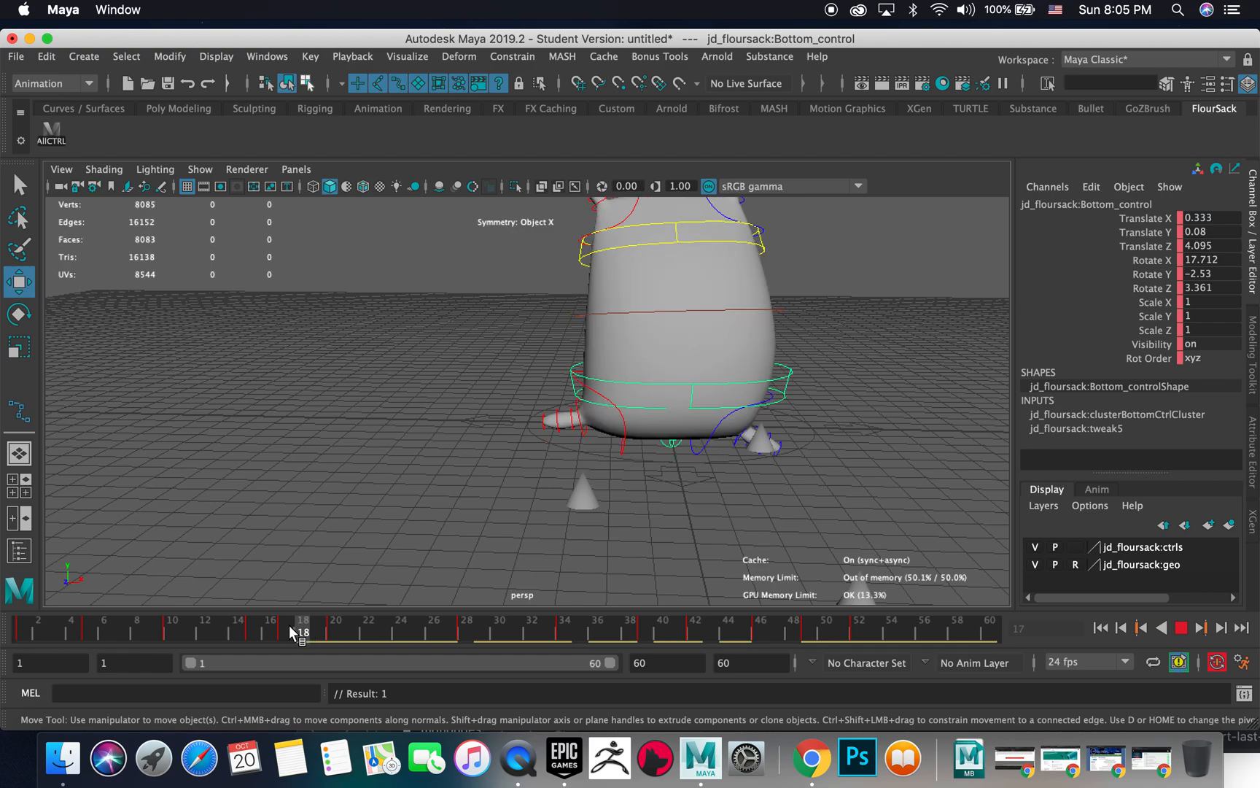
{"action": "left_click_drag", "start_coordinate": [304, 629], "coordinate": [336, 629]}
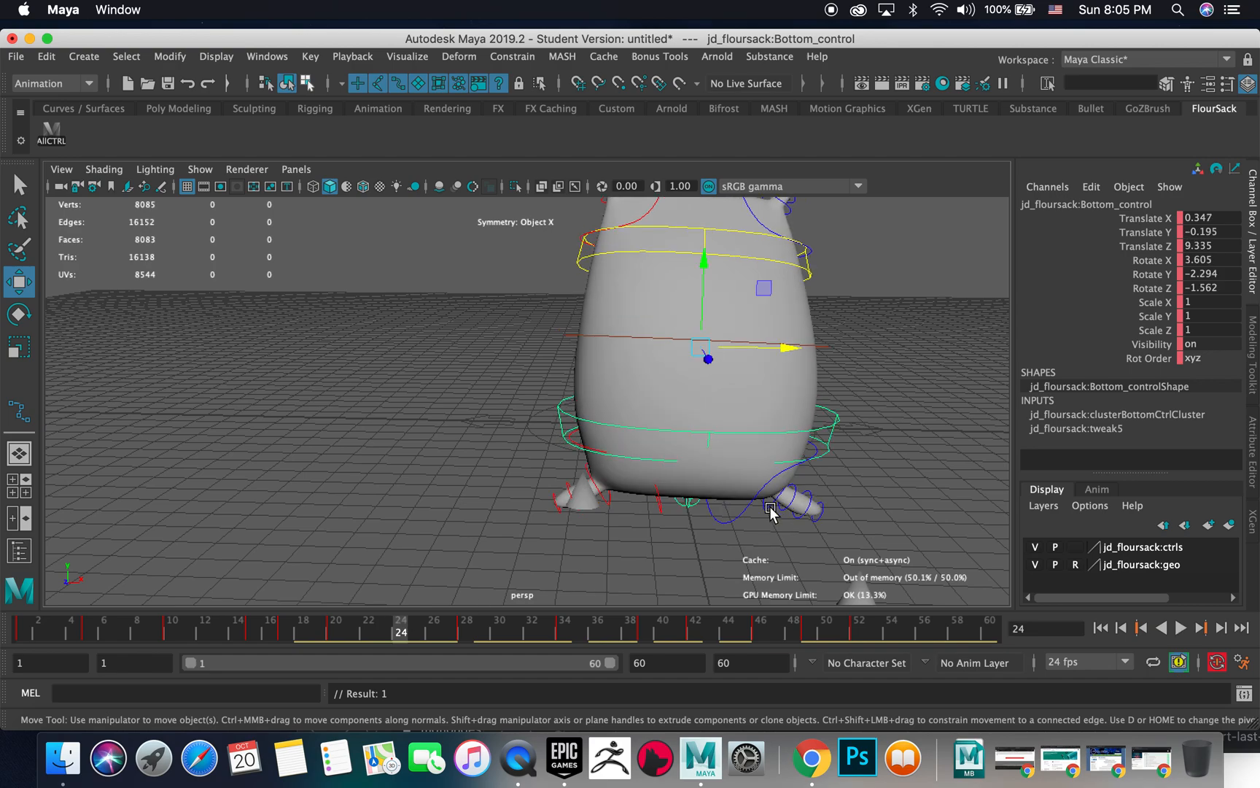
Adjust L_bottomarm_shoulder_control and tilt the lower body with Bottom_control's rotation
{"action": "left_click", "coordinate": [792, 506]}
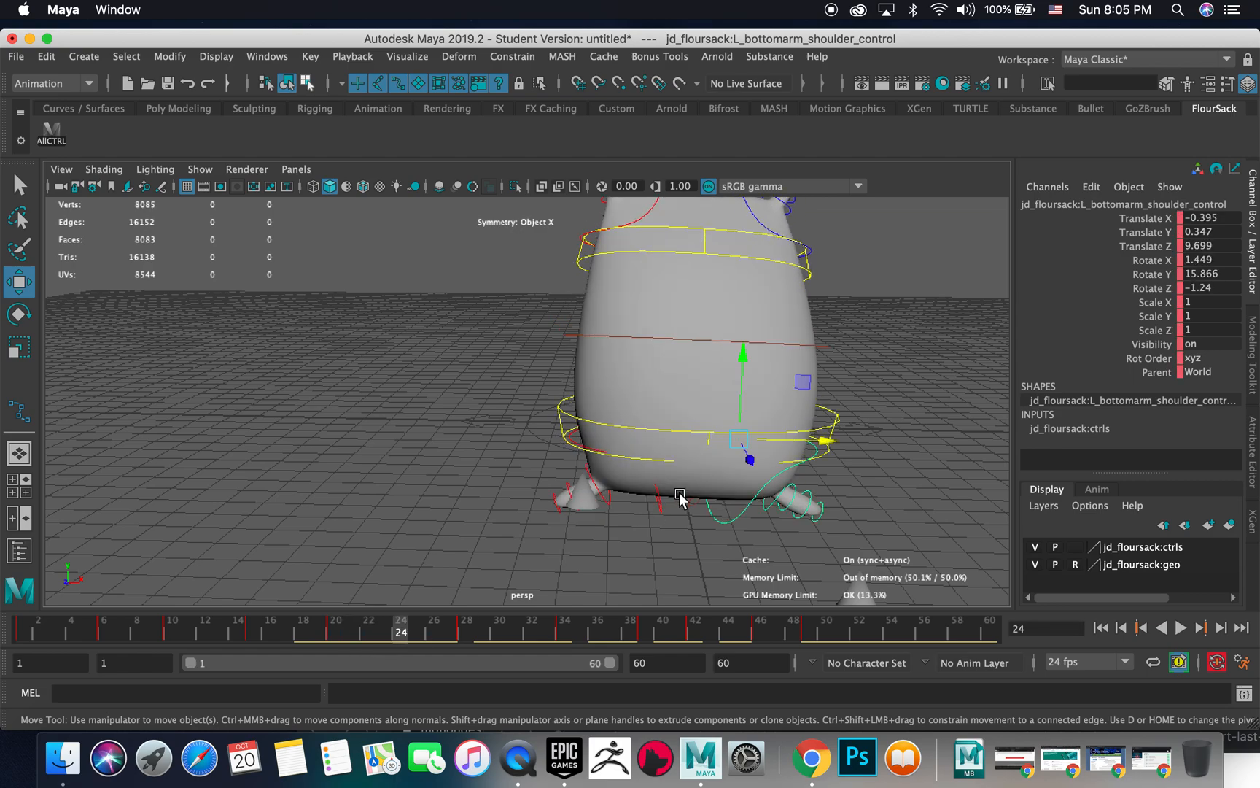
{"action": "mouse_move", "coordinate": [840, 406]}
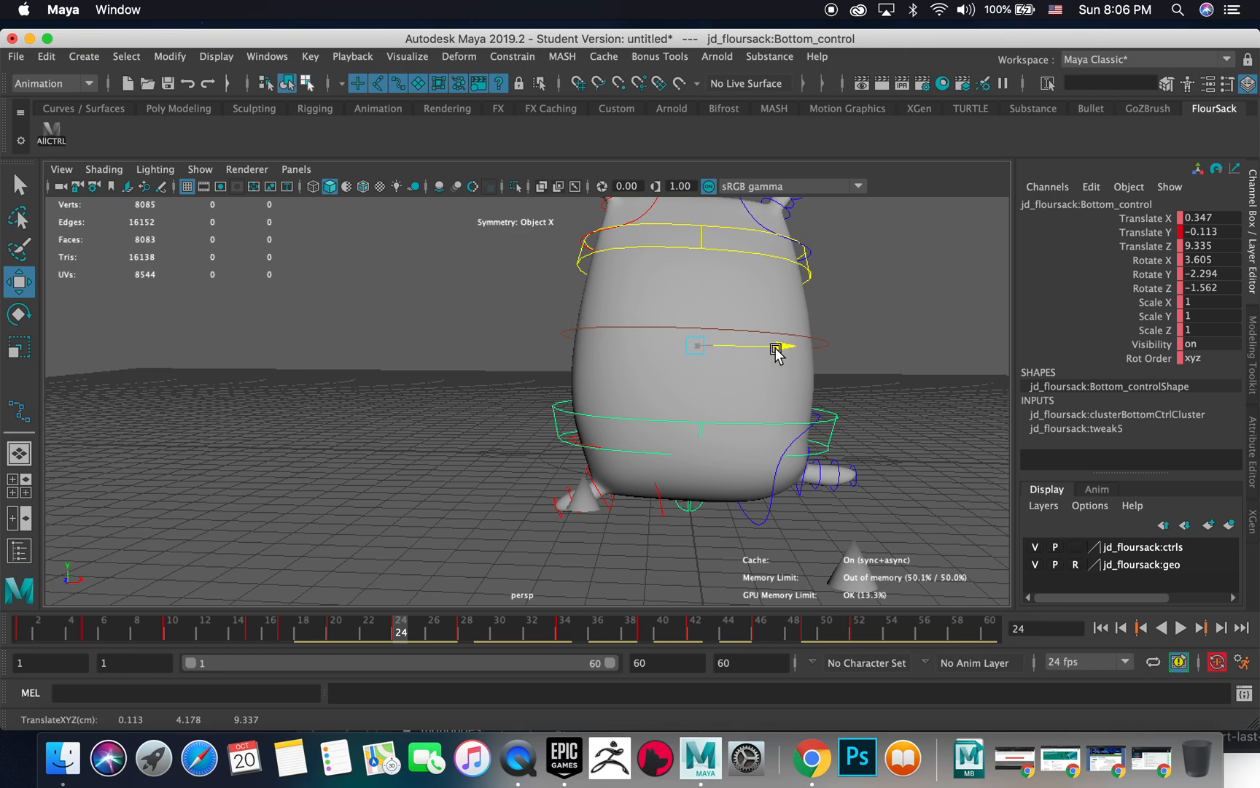
{"action": "left_click", "coordinate": [19, 314]}
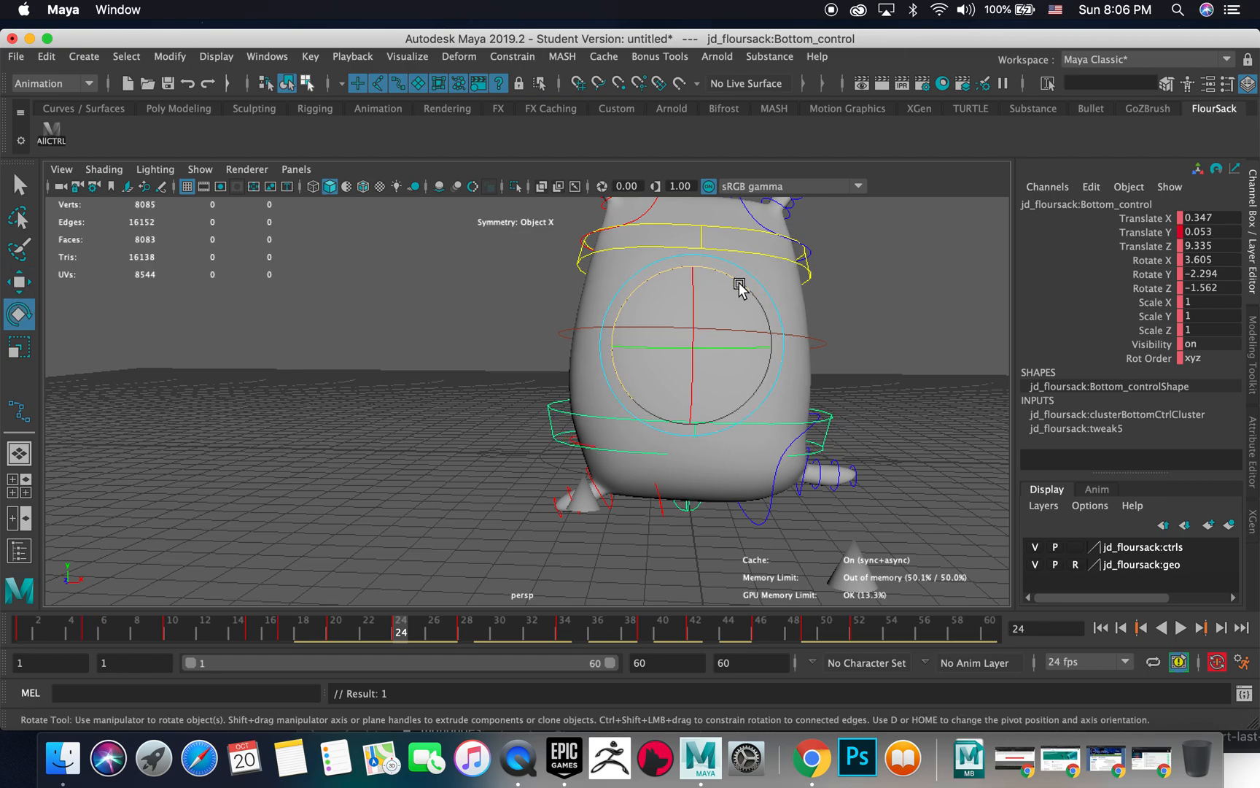
{"action": "left_click_drag", "start_coordinate": [739, 286], "coordinate": [708, 346]}
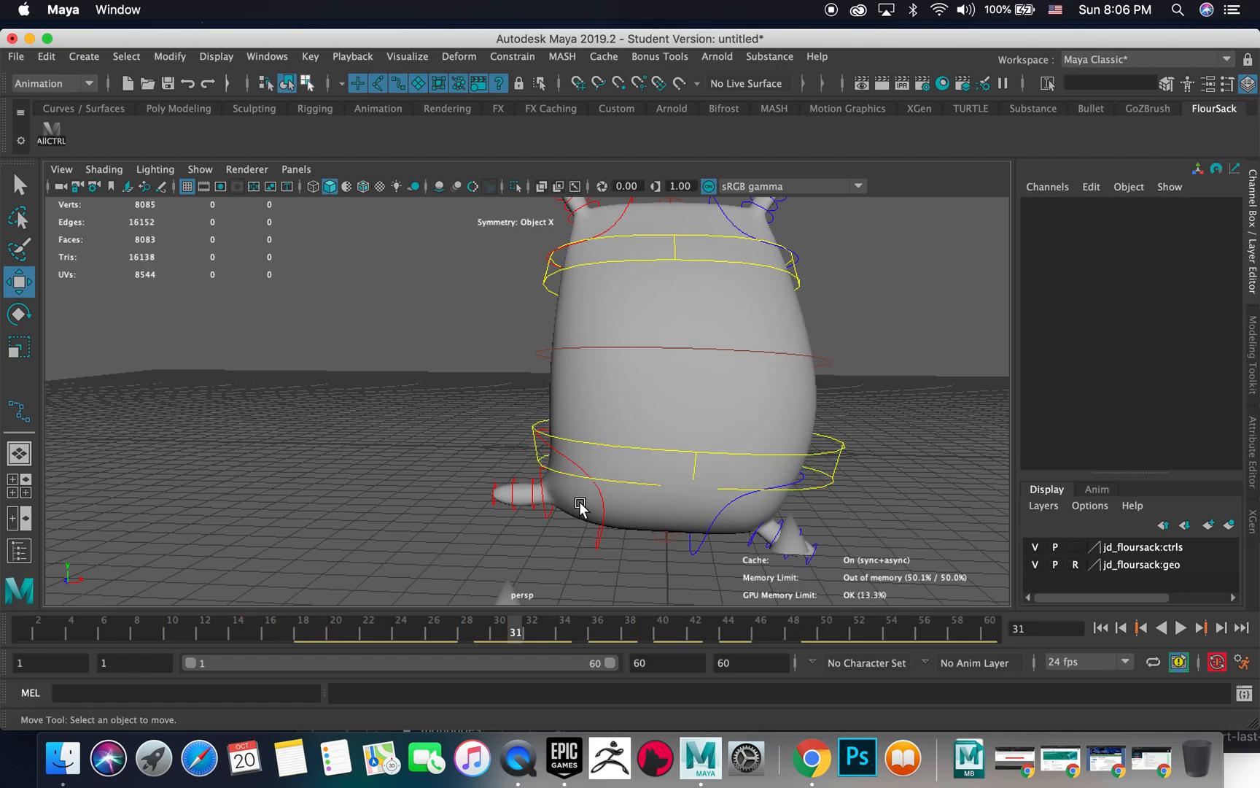
Key R_bottomarm_shoulder_control lifted and moved forward across frames 31–41
{"action": "left_click", "coordinate": [582, 505]}
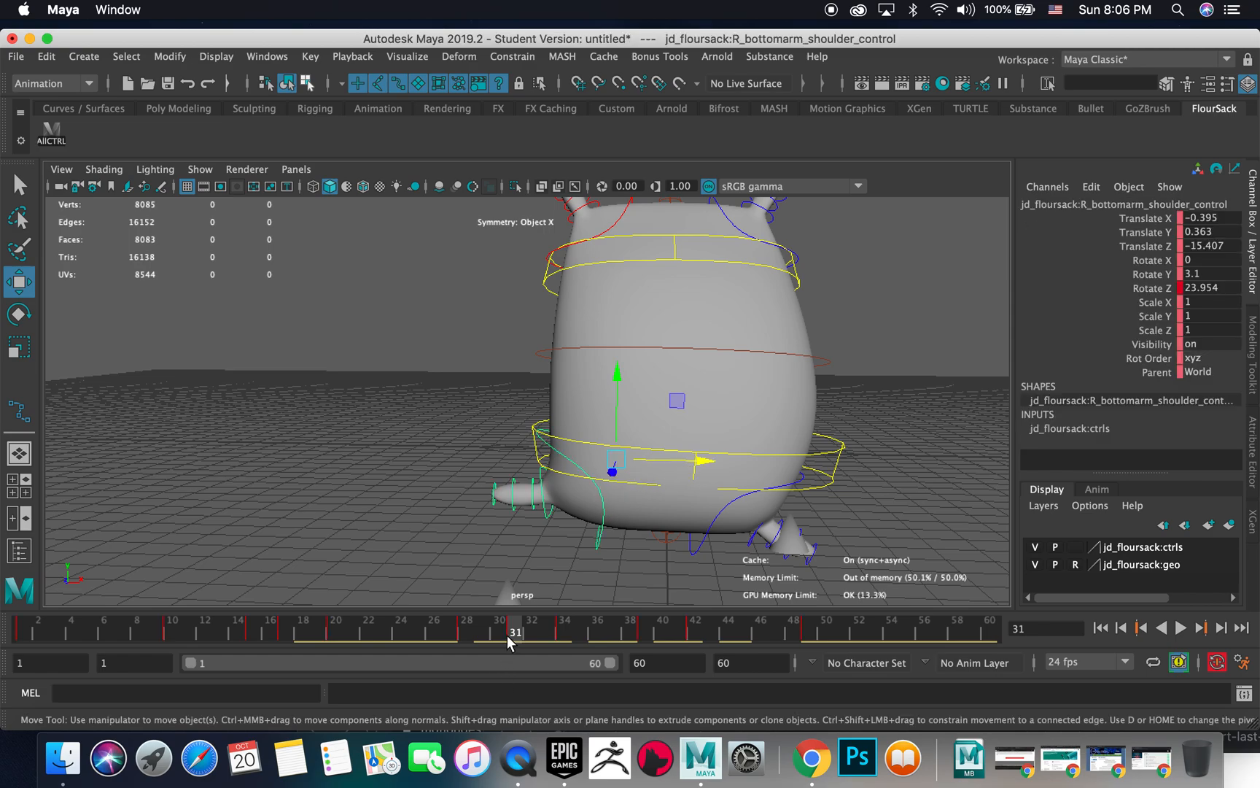
{"action": "left_click", "coordinate": [1180, 627]}
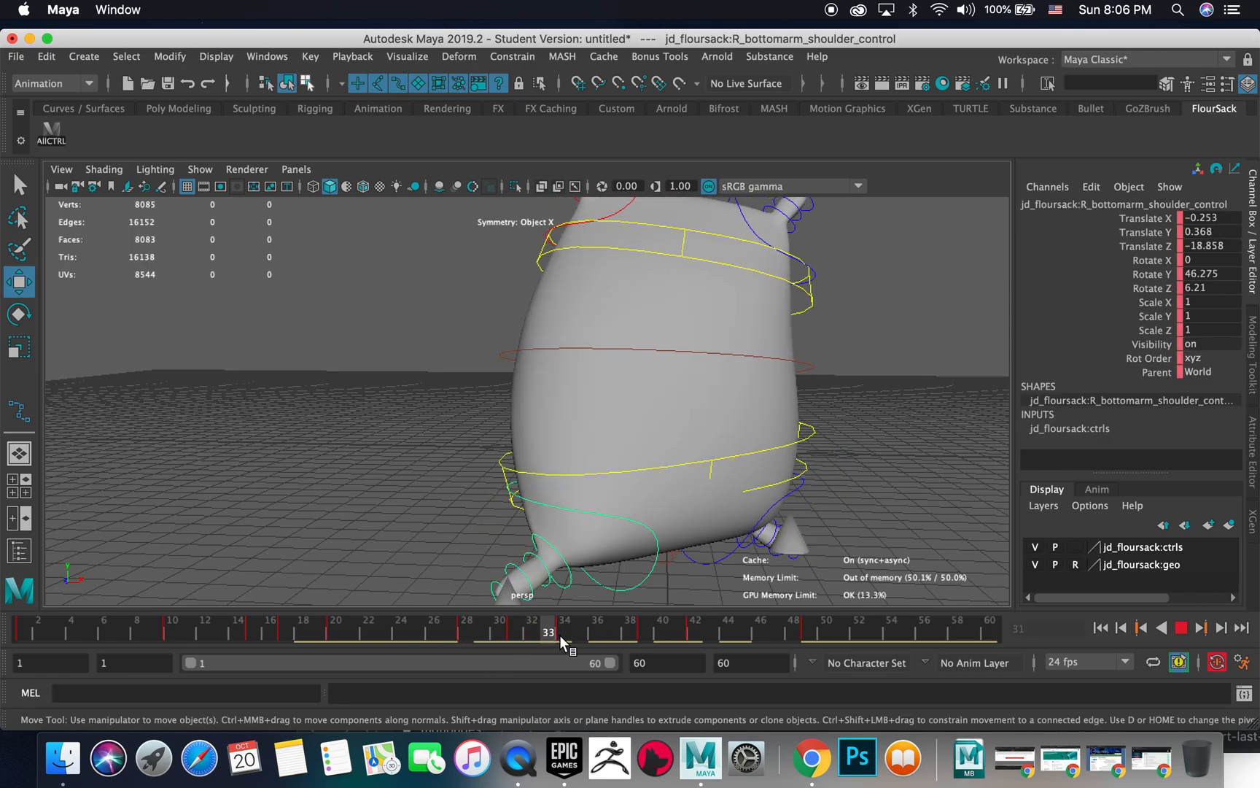
{"action": "left_click", "coordinate": [617, 628]}
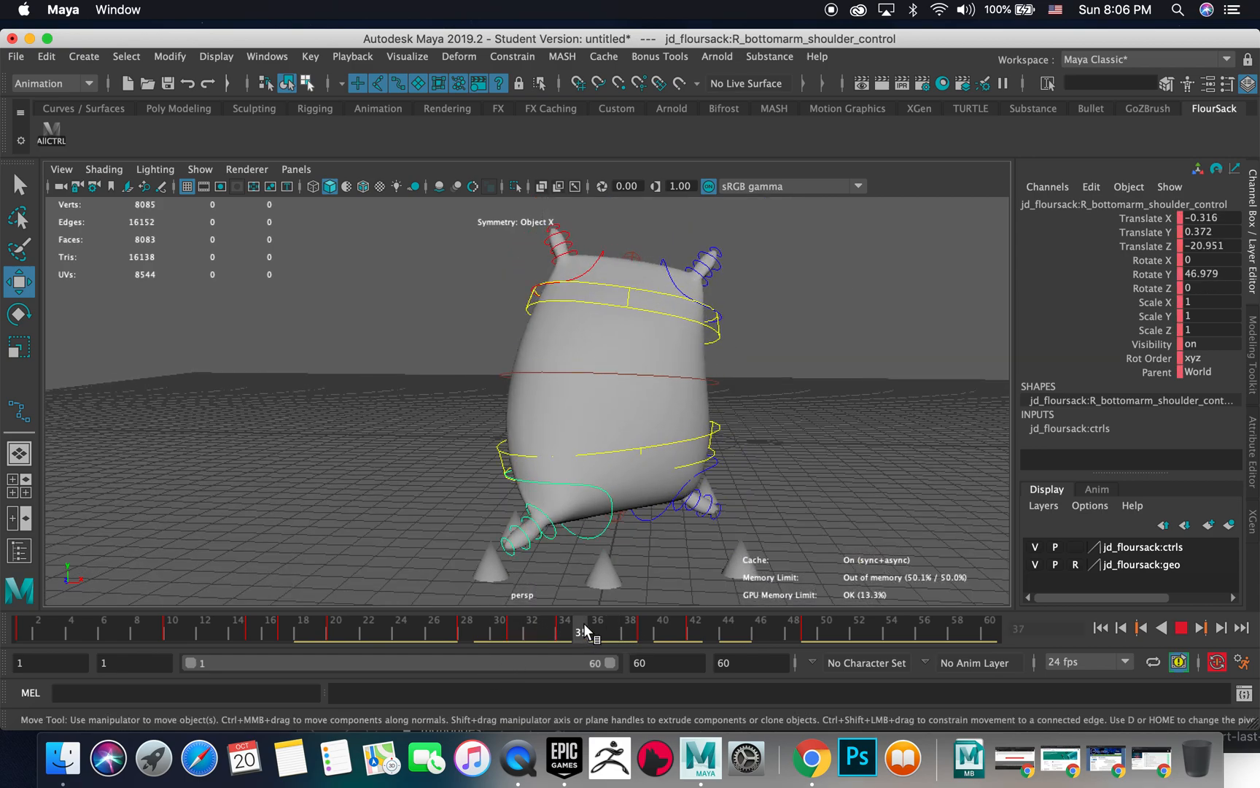
{"action": "left_click_drag", "start_coordinate": [582, 630], "coordinate": [643, 630]}
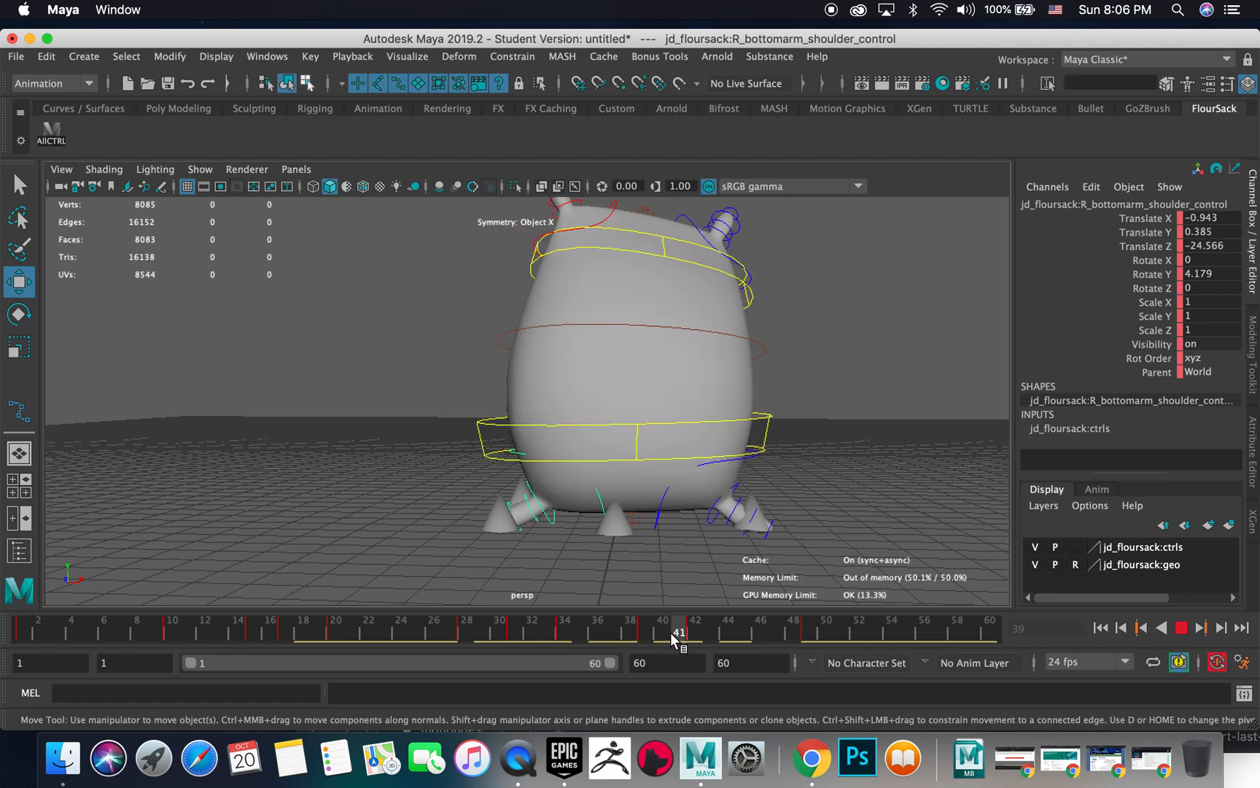
{"action": "left_click_drag", "start_coordinate": [682, 633], "coordinate": [629, 633]}
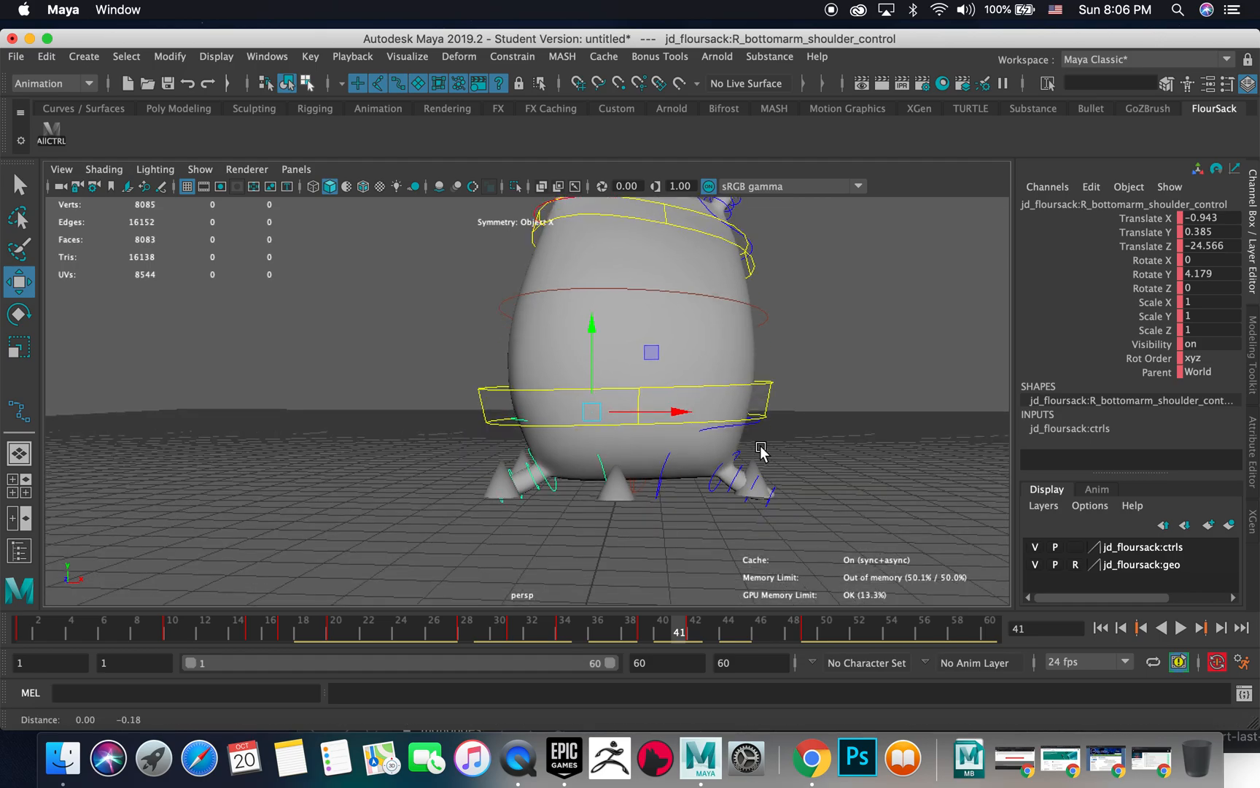
{"action": "left_click_drag", "start_coordinate": [761, 448], "coordinate": [658, 462]}
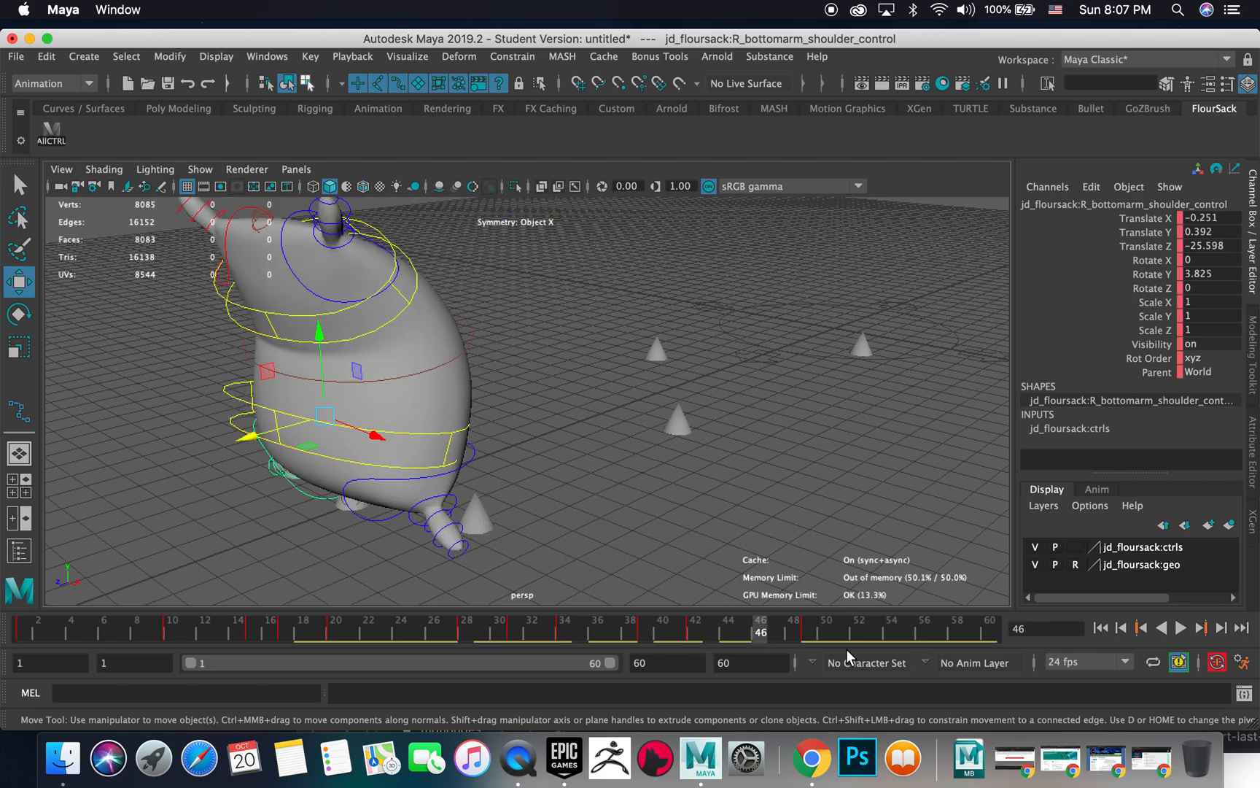
Move L_bottomarm_shoulder_control into place around frames 42–46 of the hop
{"action": "left_click", "coordinate": [810, 628]}
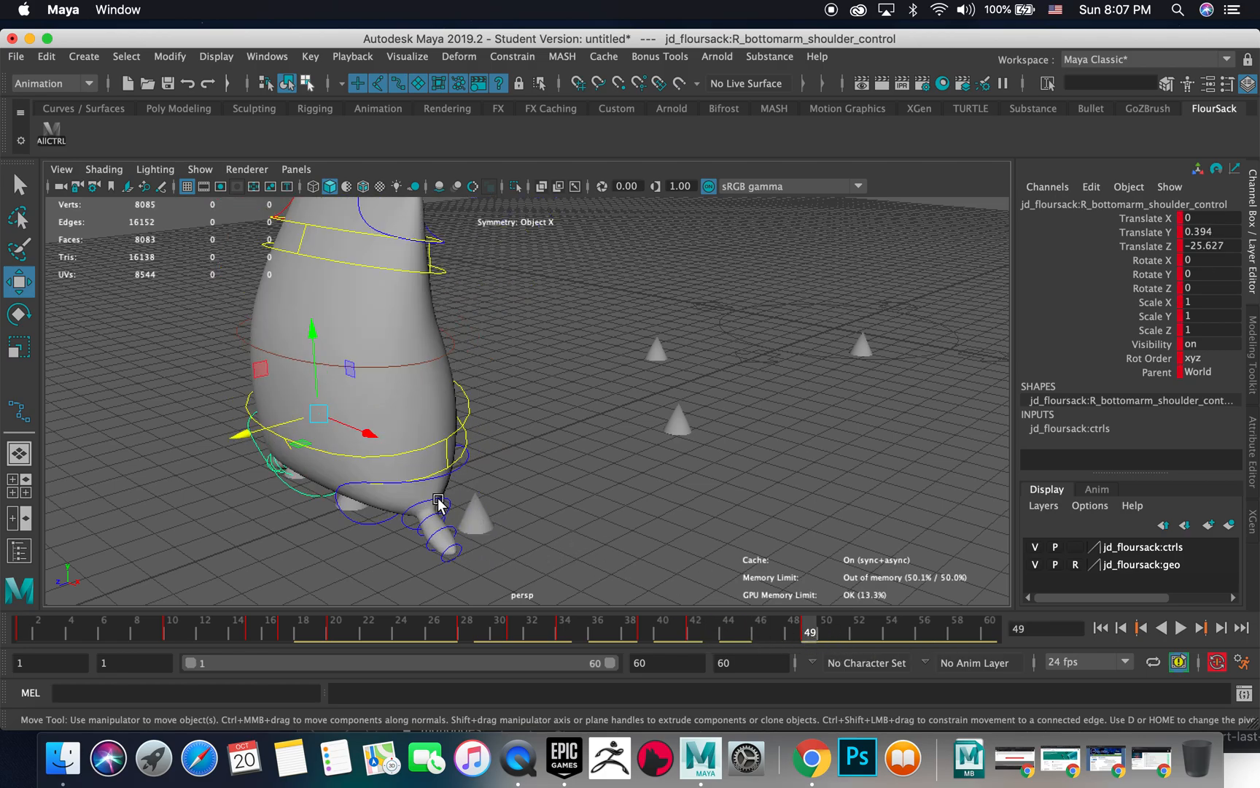
{"action": "left_click", "coordinate": [437, 501]}
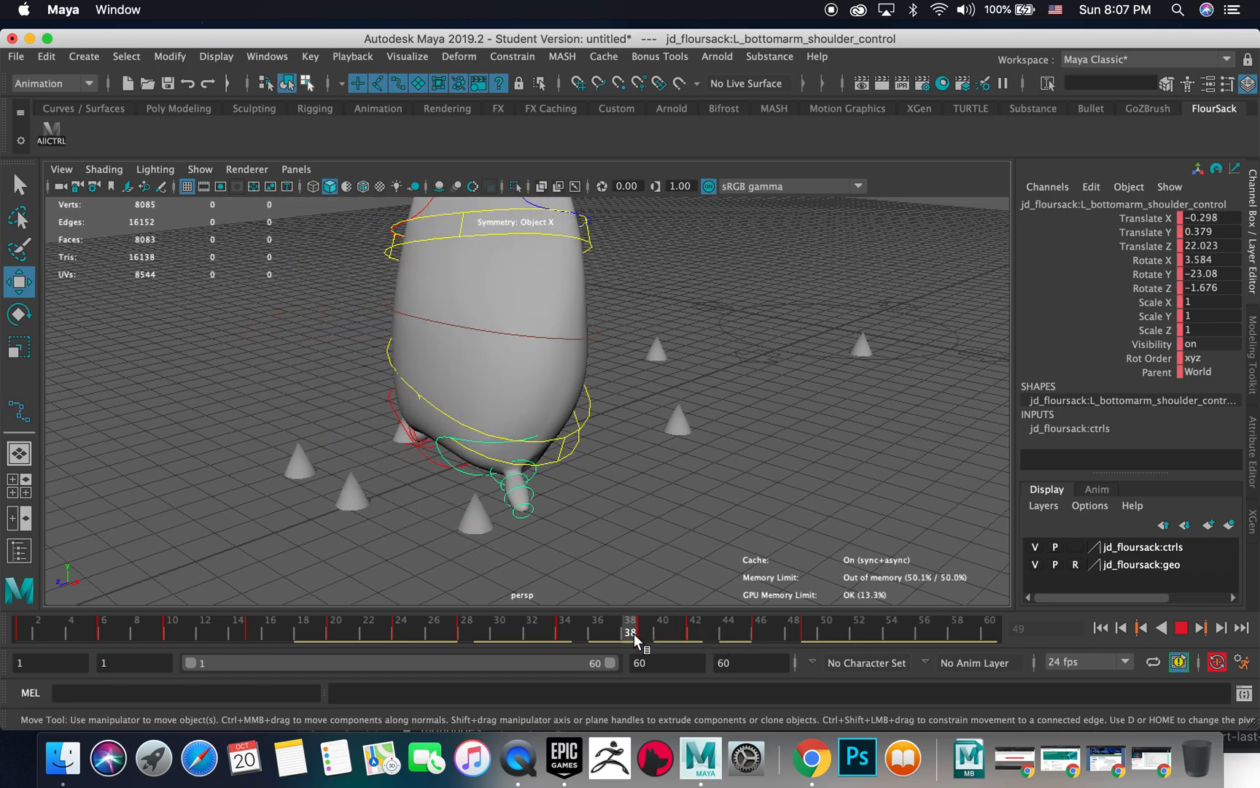
{"action": "left_click_drag", "start_coordinate": [632, 635], "coordinate": [695, 635]}
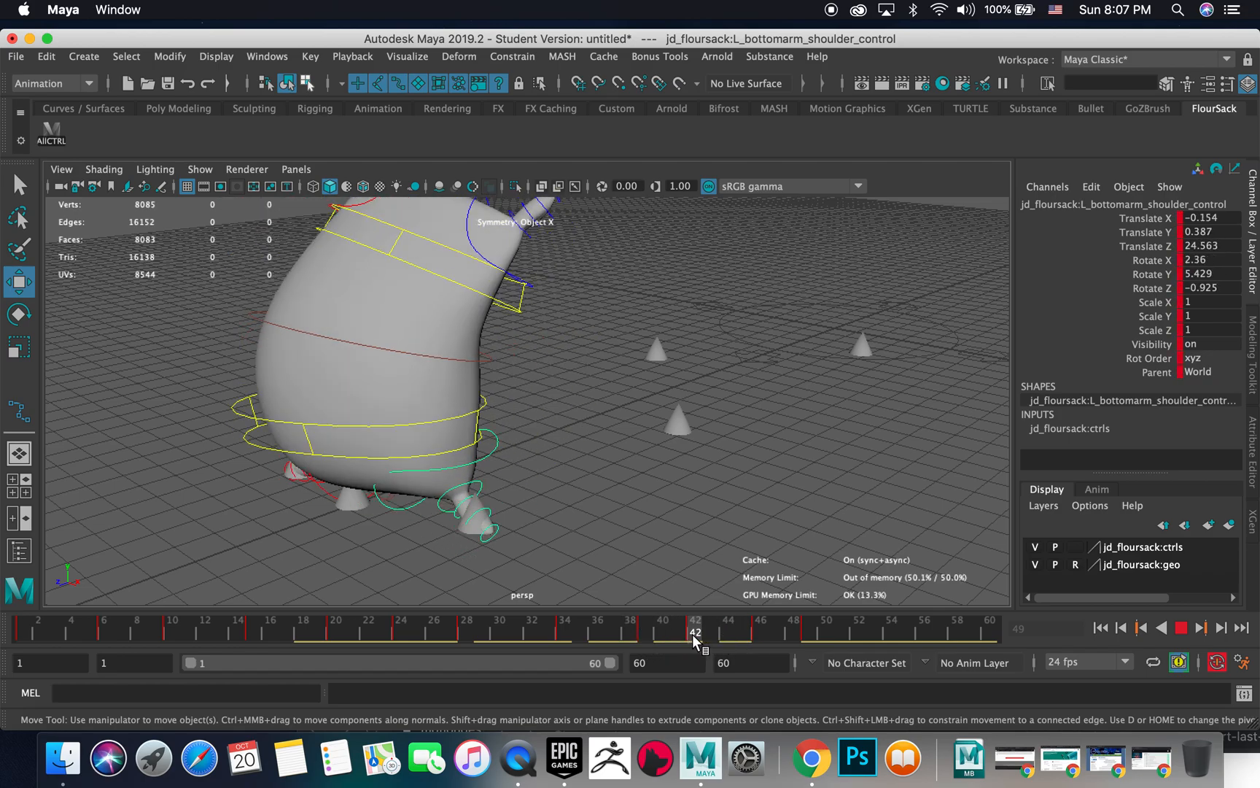
{"action": "left_click_drag", "start_coordinate": [695, 632], "coordinate": [760, 631]}
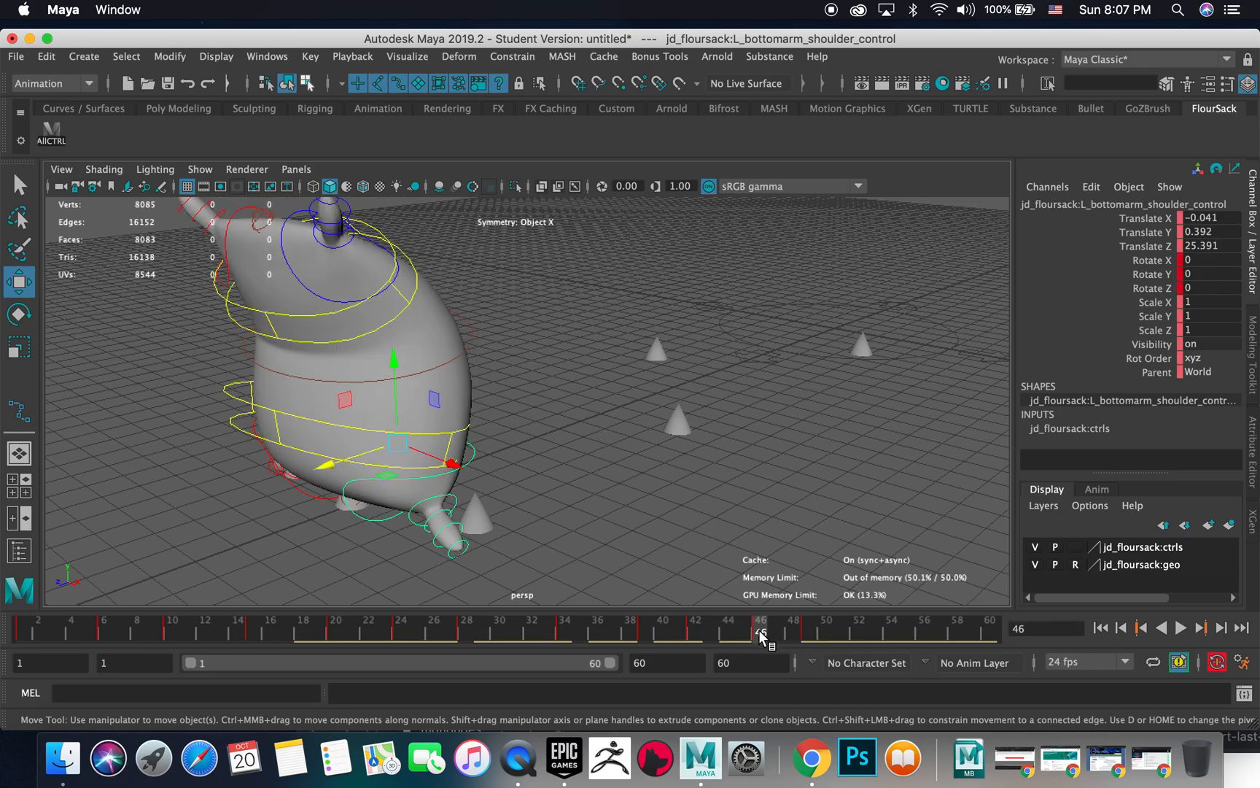
{"action": "left_click_drag", "start_coordinate": [762, 631], "coordinate": [809, 631]}
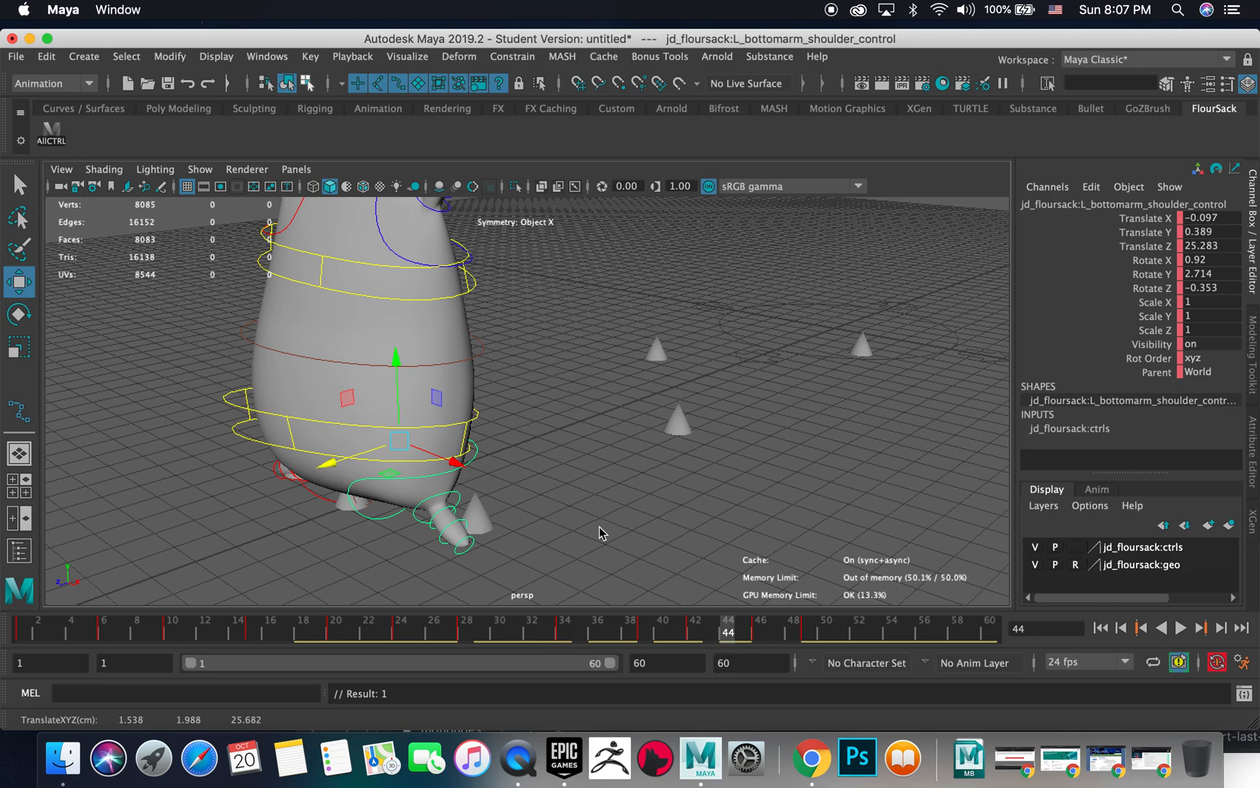
Angle the left foot with the Rotate tool for the lift, then select Top_control
{"action": "left_click", "coordinate": [19, 314]}
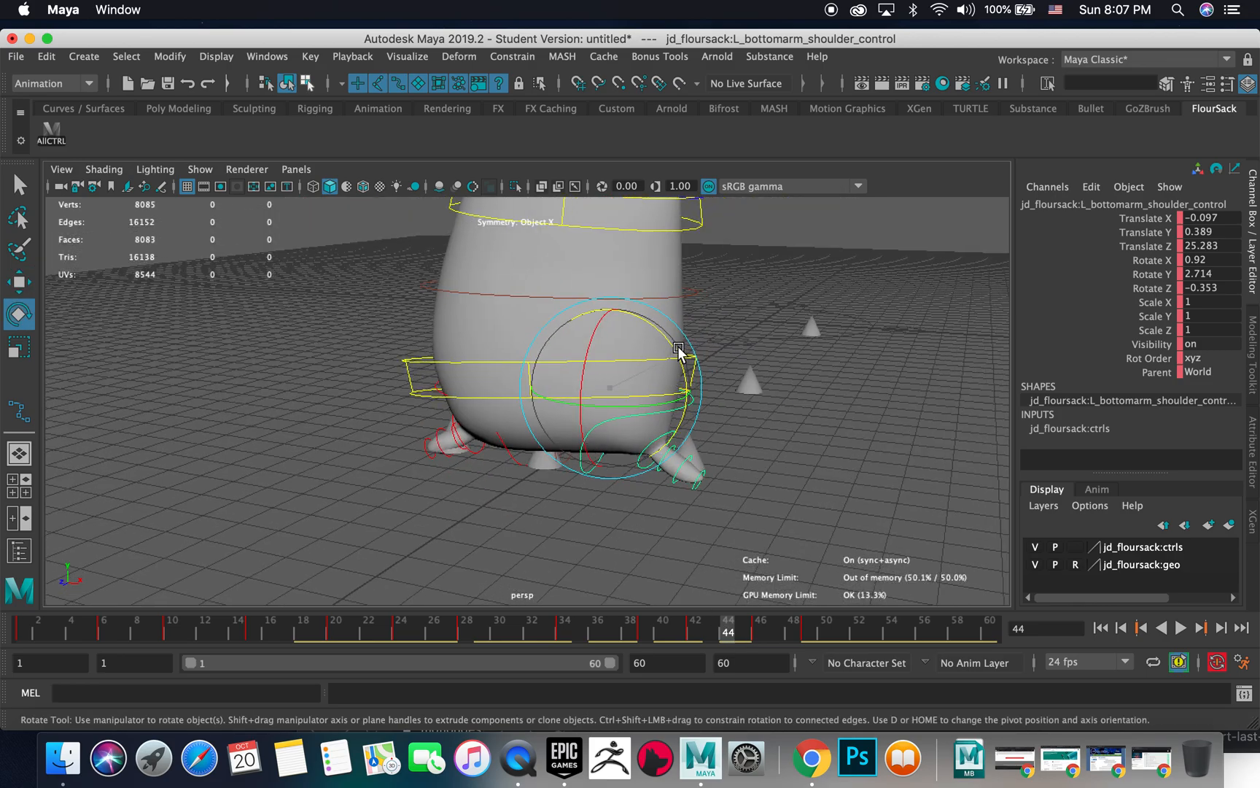
{"action": "left_click_drag", "start_coordinate": [680, 351], "coordinate": [585, 372]}
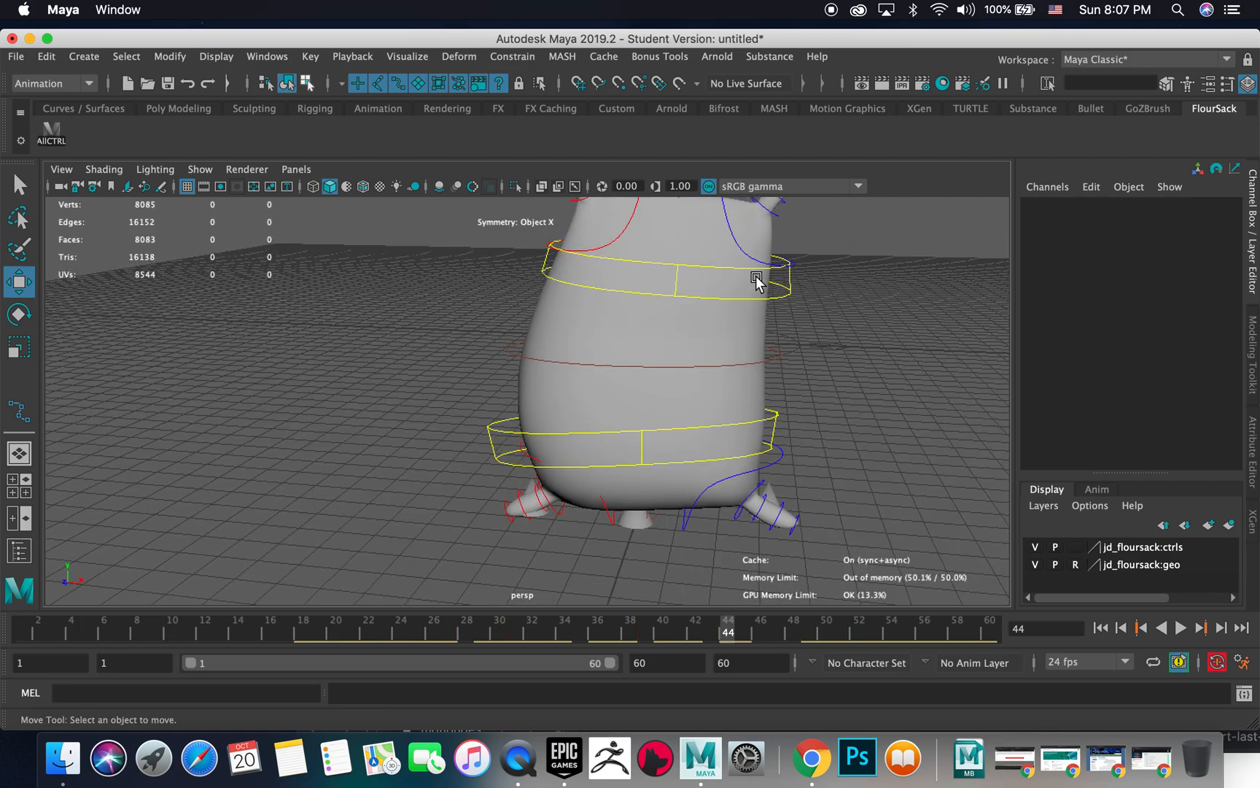
{"action": "left_click", "coordinate": [755, 283]}
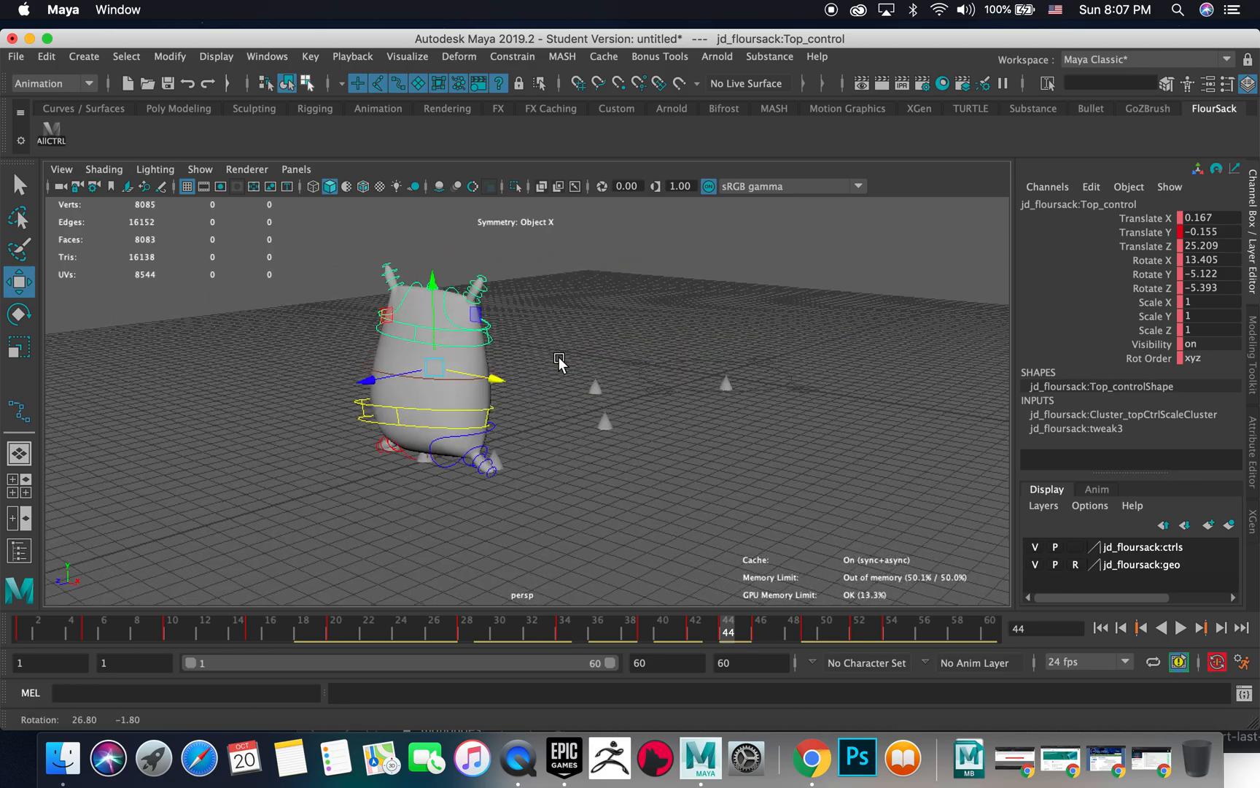
Turn off Show > NURBS Curves to hide the controls and play the hop from the start
{"action": "left_click_drag", "start_coordinate": [560, 359], "coordinate": [624, 387]}
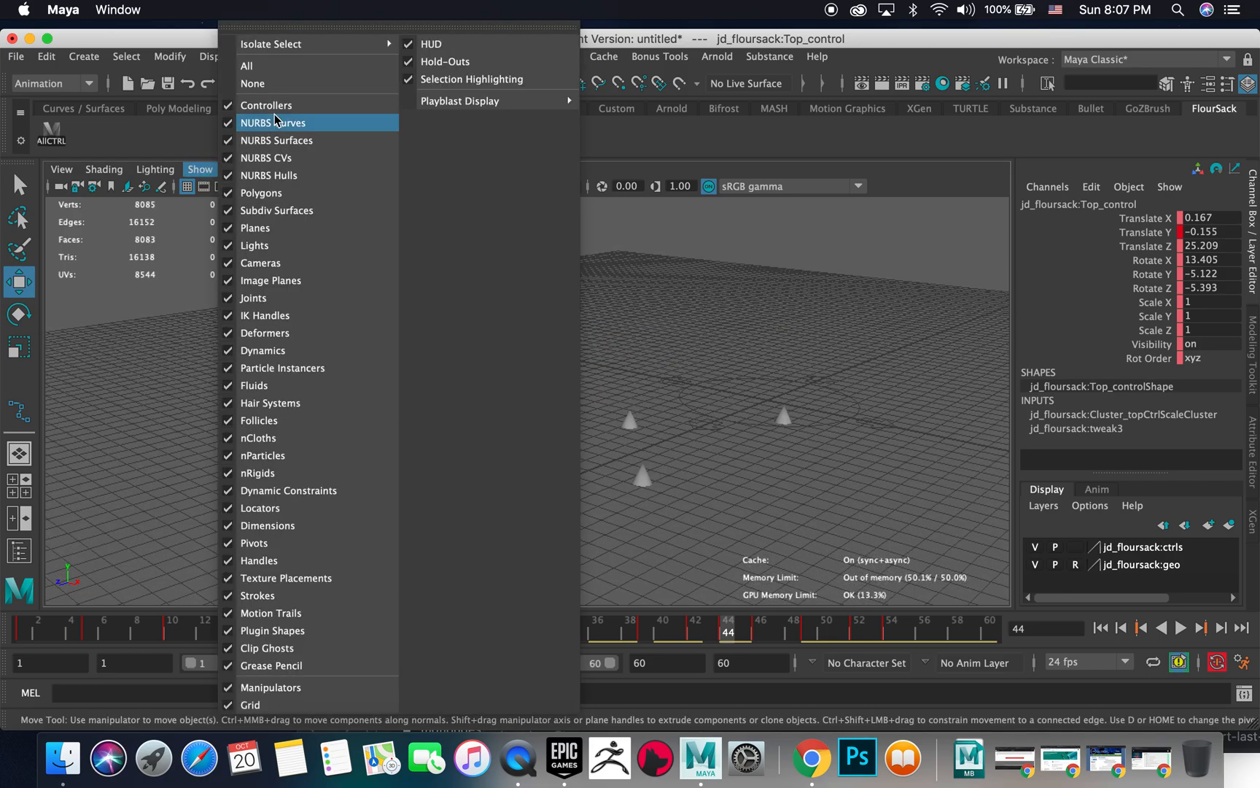
{"action": "left_click", "coordinate": [273, 123]}
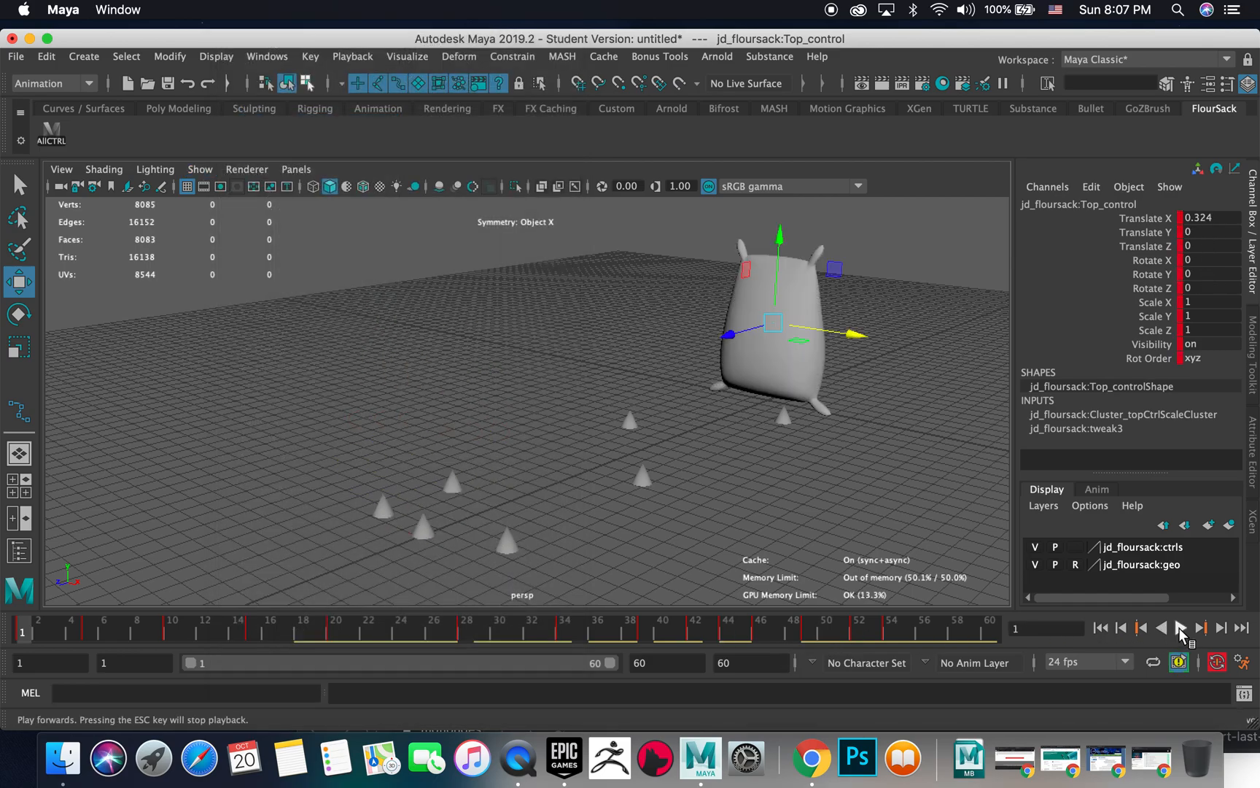
{"action": "left_click", "coordinate": [1179, 629]}
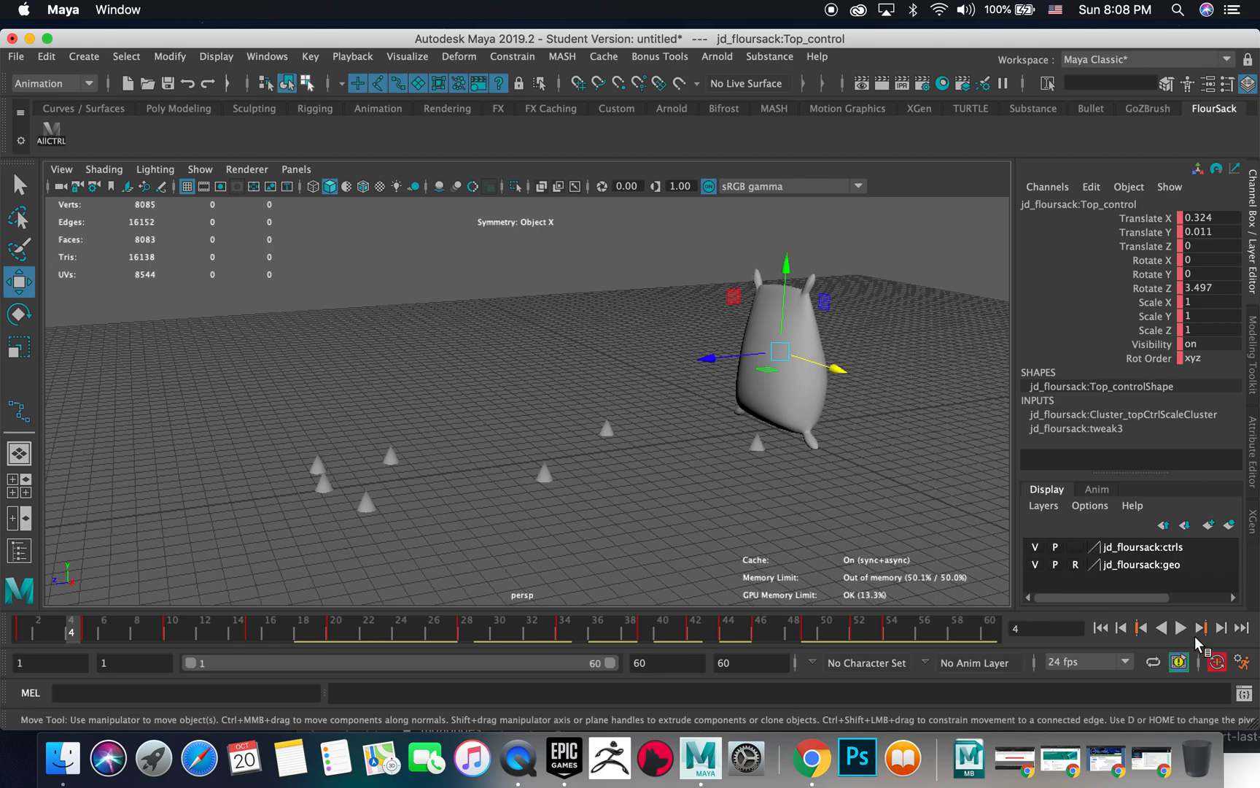
{"action": "left_click", "coordinate": [1180, 627]}
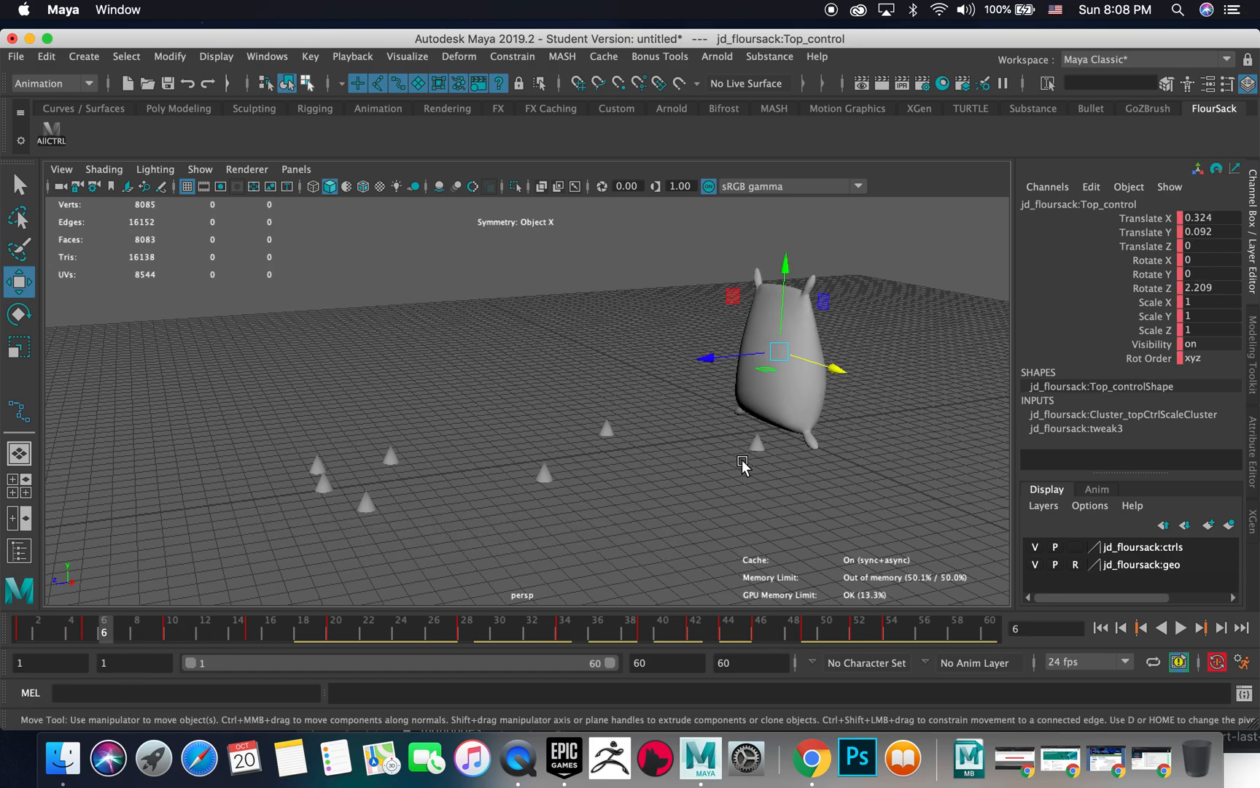
{"action": "left_click", "coordinate": [756, 442]}
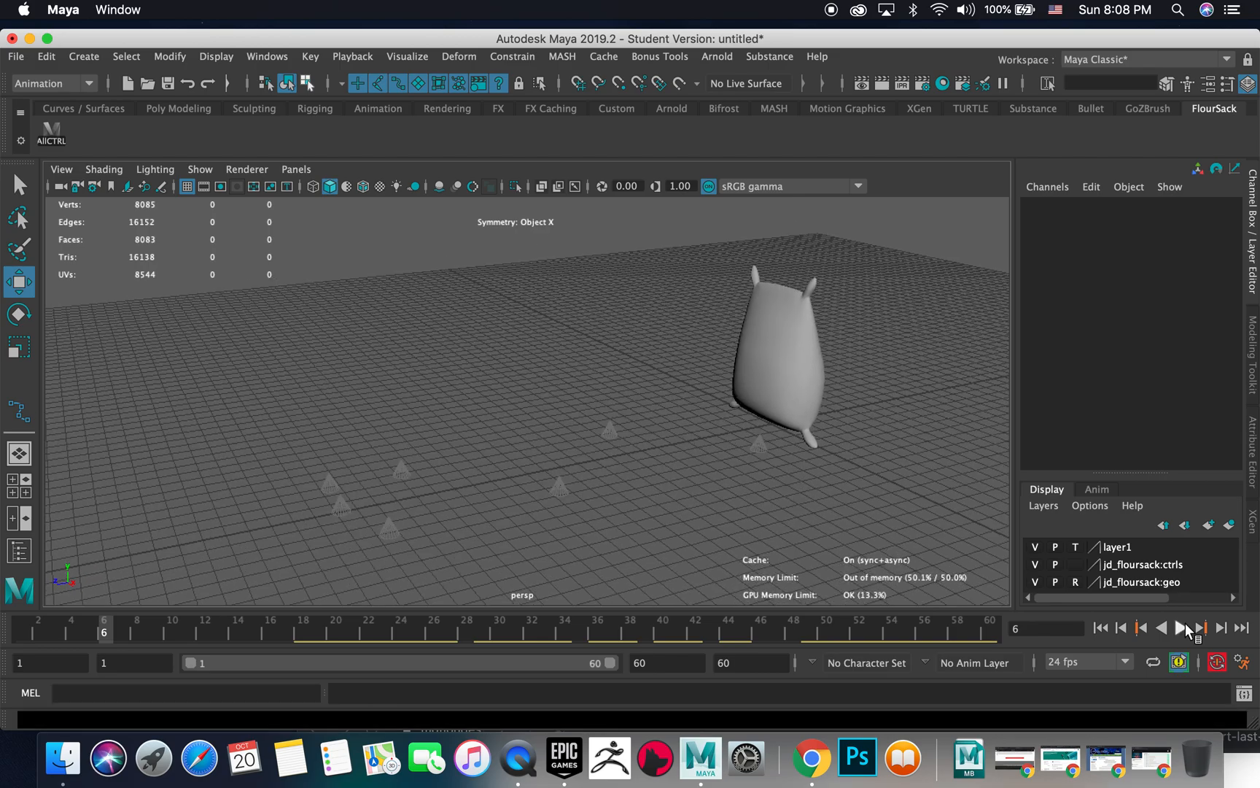
Play the hop, stop near frame 20, and step back one key and one frame
{"action": "left_click", "coordinate": [1181, 627]}
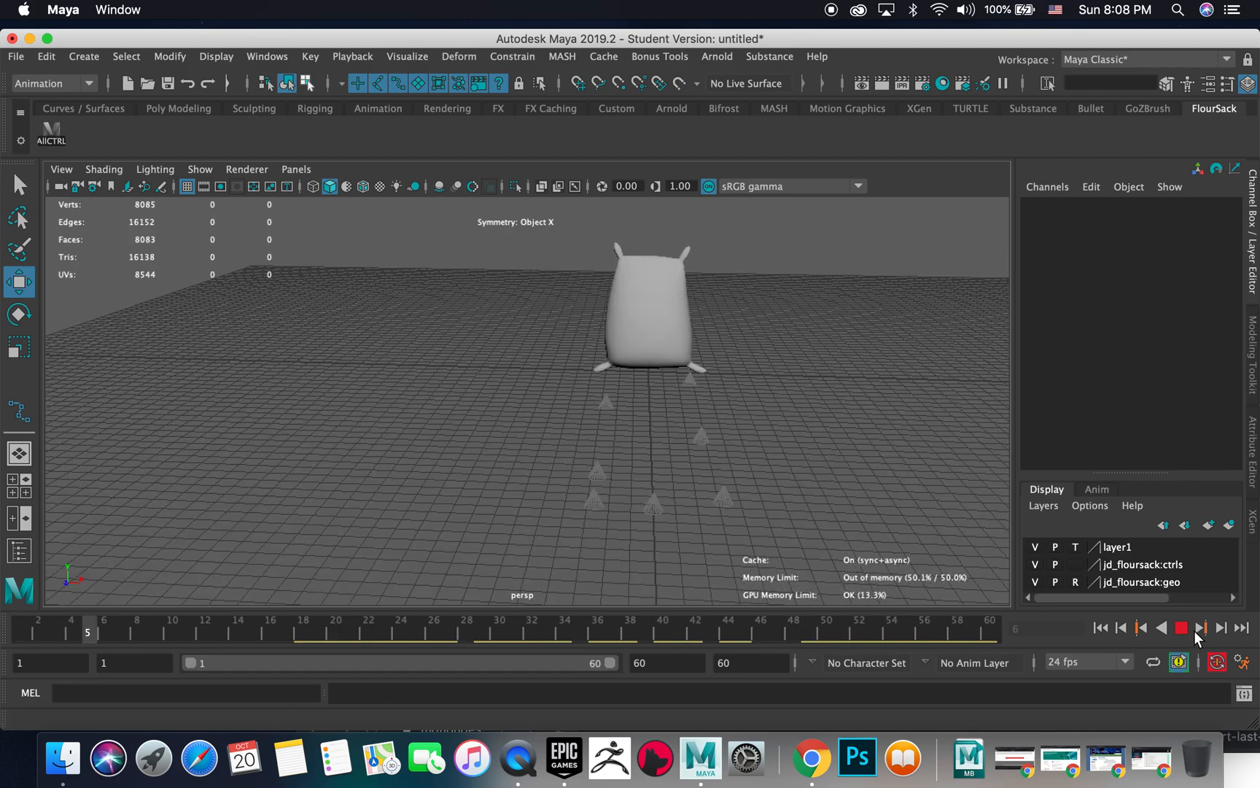
{"action": "left_click", "coordinate": [1201, 627]}
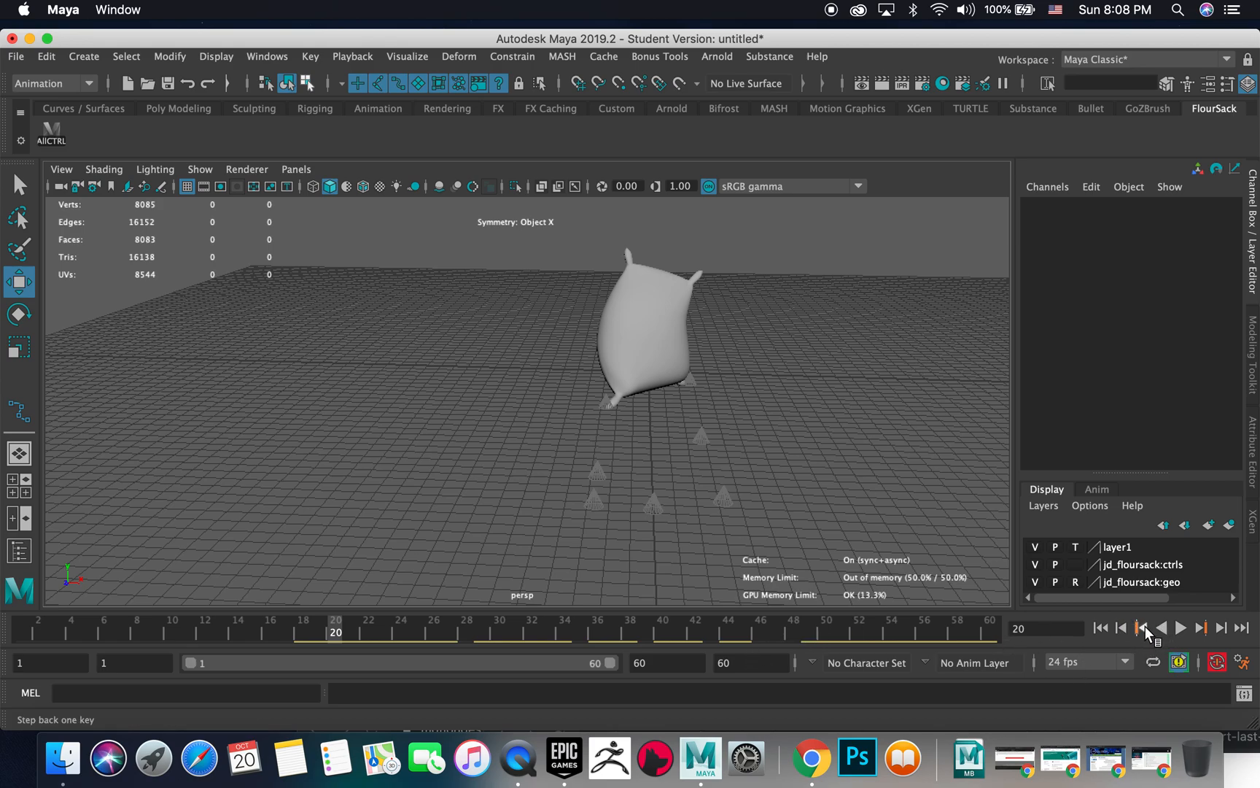
{"action": "left_click", "coordinate": [1141, 627]}
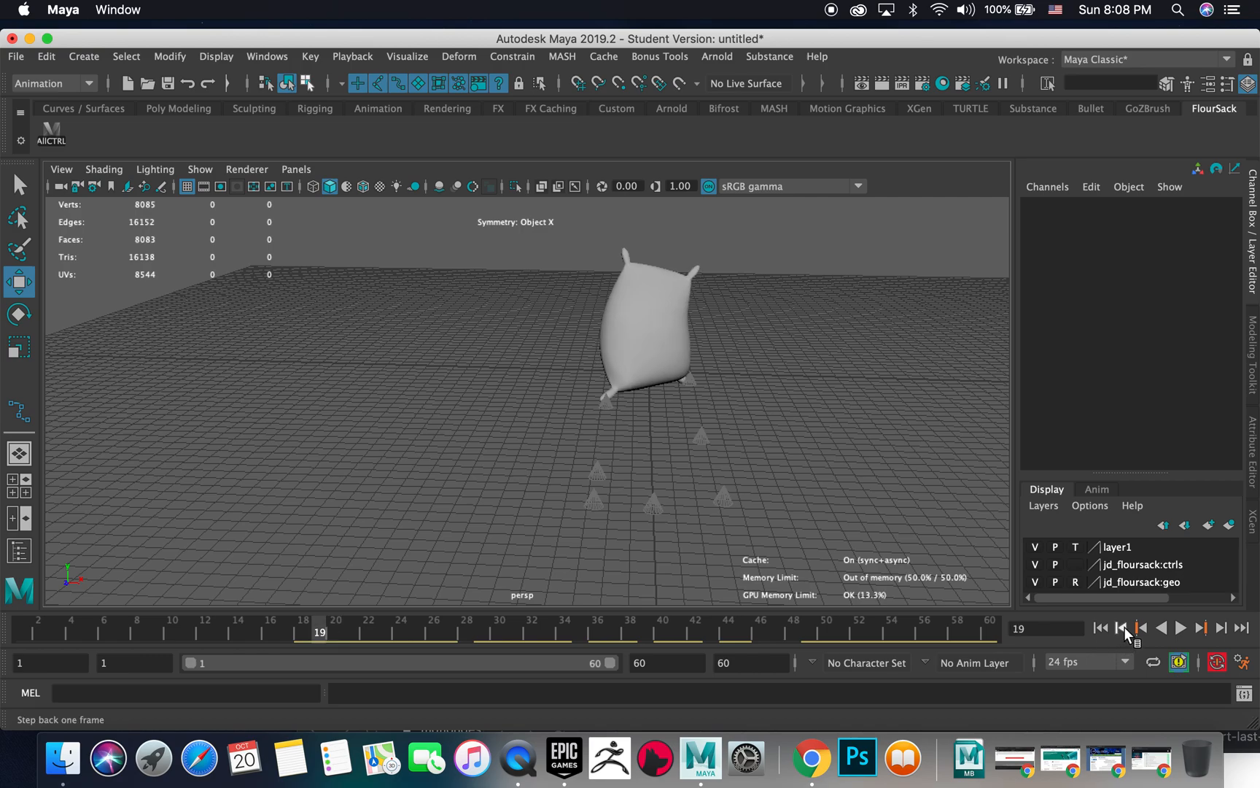
{"action": "left_click", "coordinate": [1120, 627]}
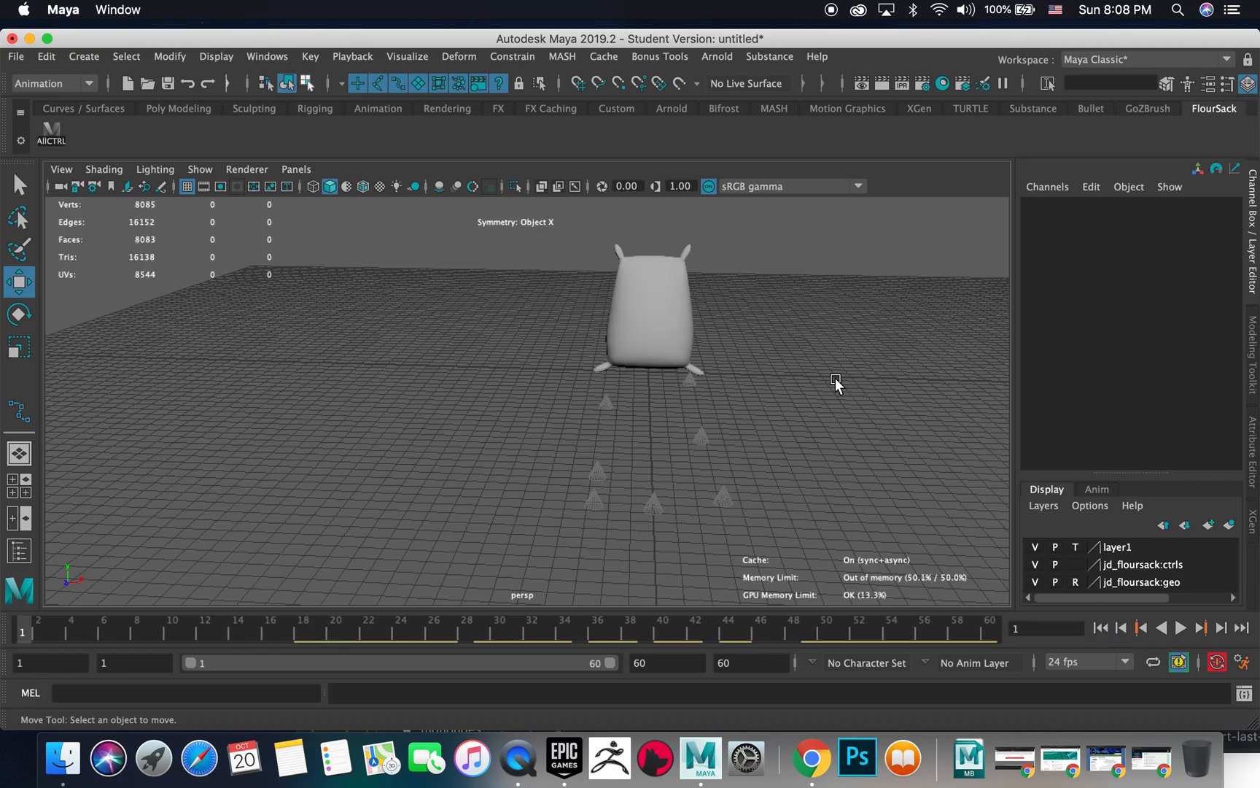
{"action": "mouse_move", "coordinate": [811, 757]}
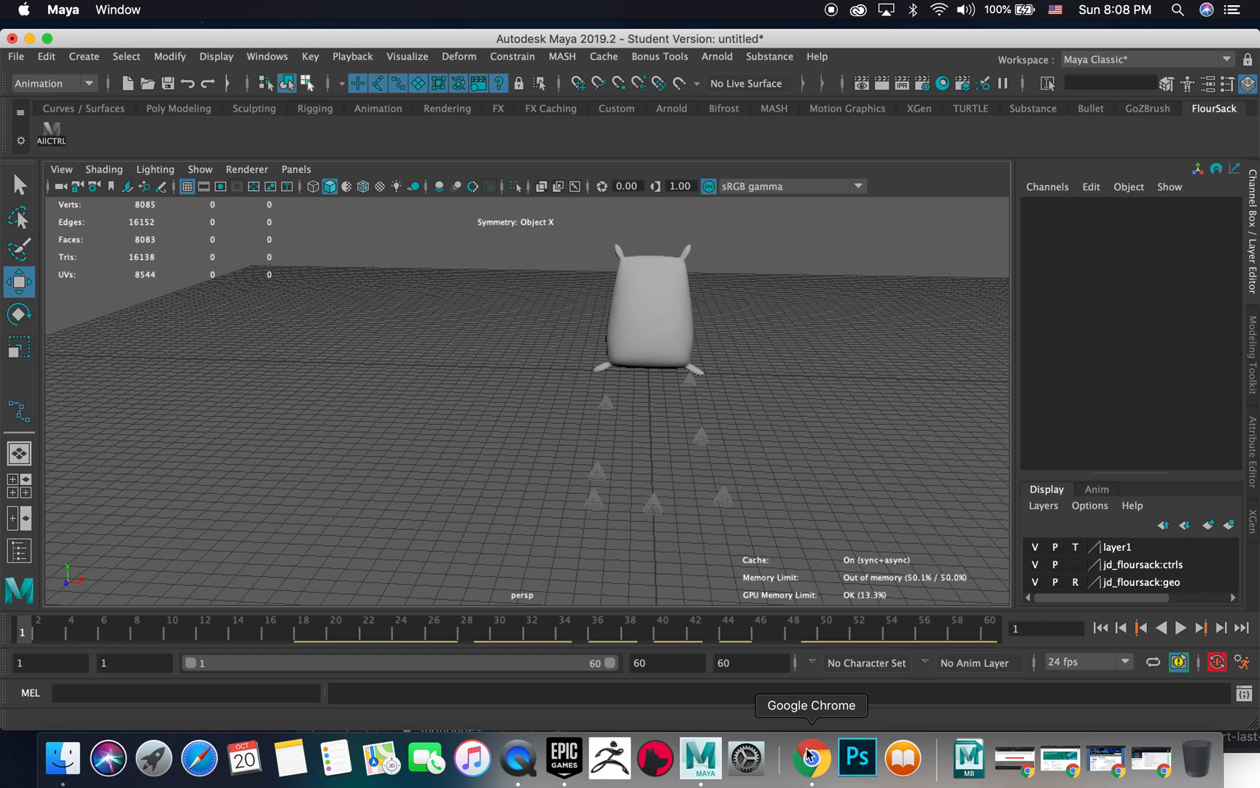
{"action": "mouse_move", "coordinate": [1059, 783]}
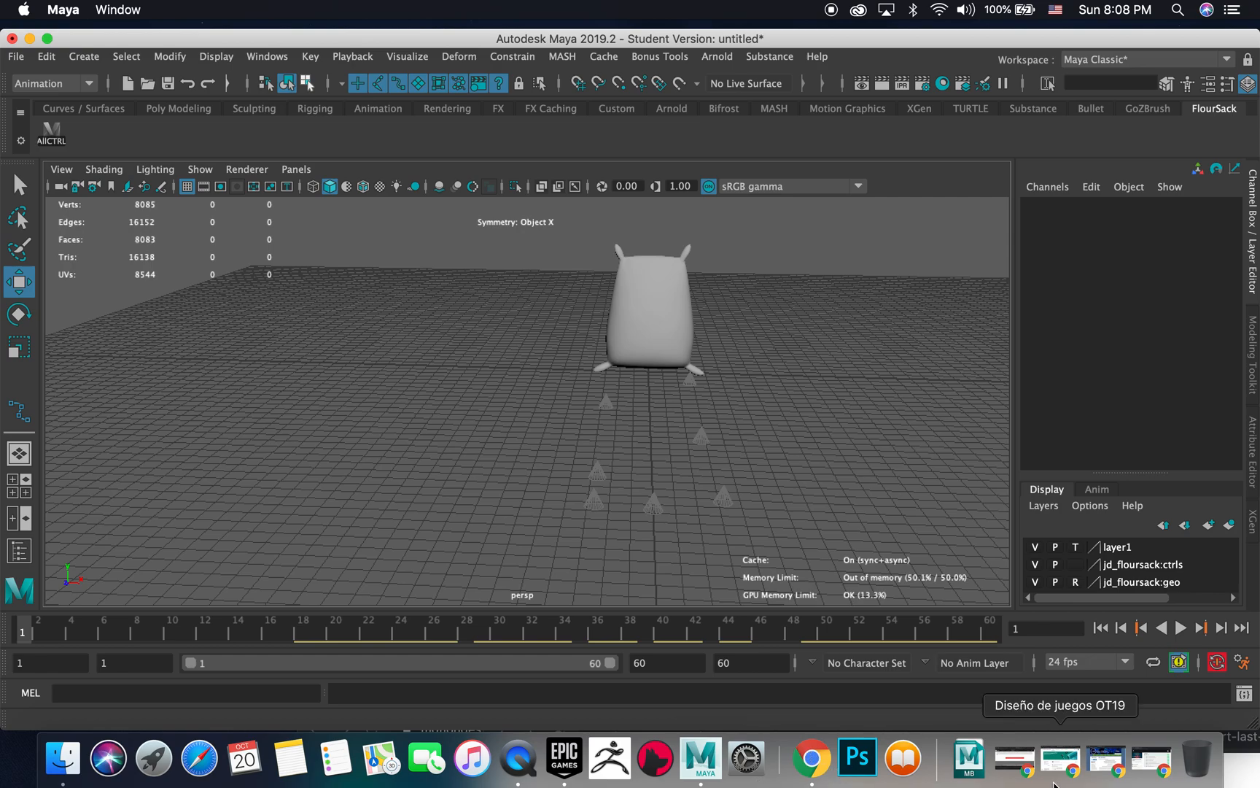